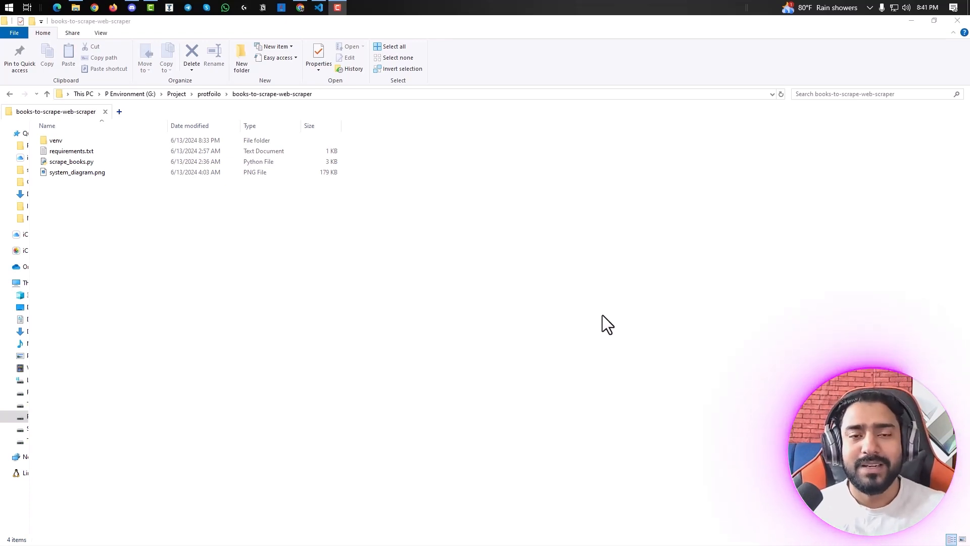
mouse_move(639, 342)
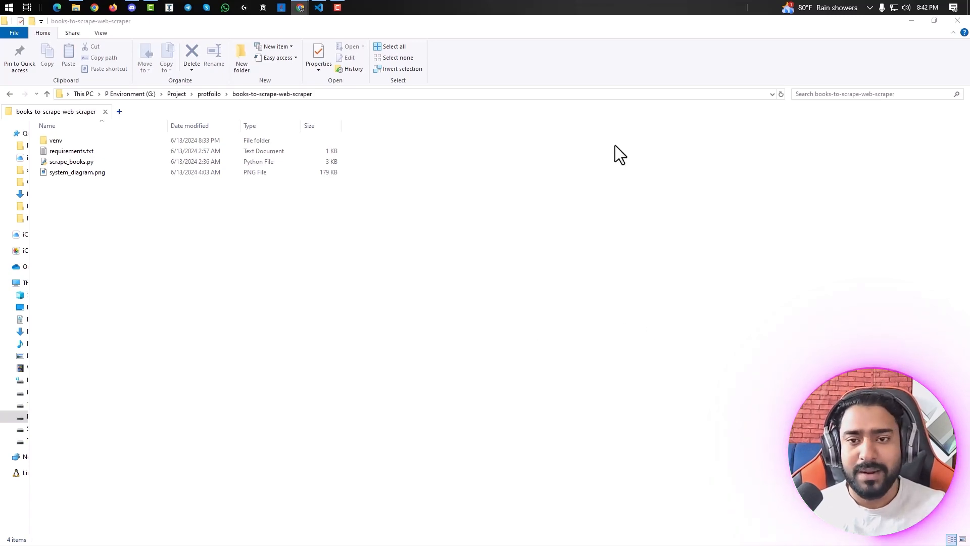
Scroll Books to Scrape page 1 of 50 to the bottom, then return to the project folder.
click(58, 7)
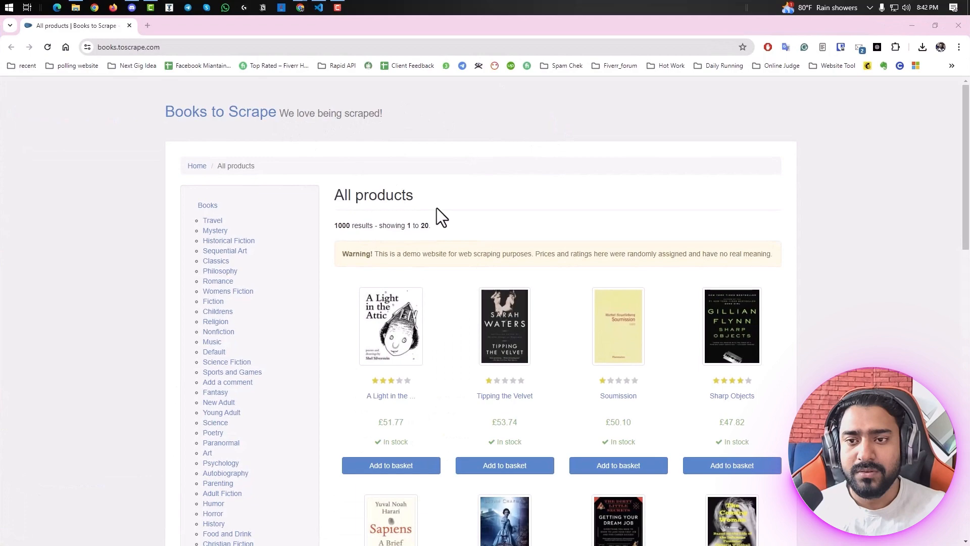
scroll(down, 3)
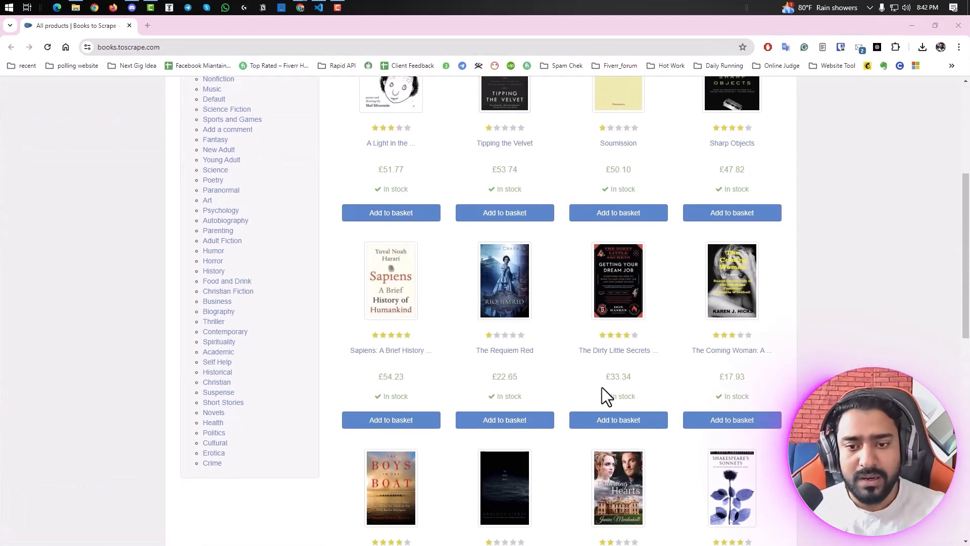
scroll(up, 3)
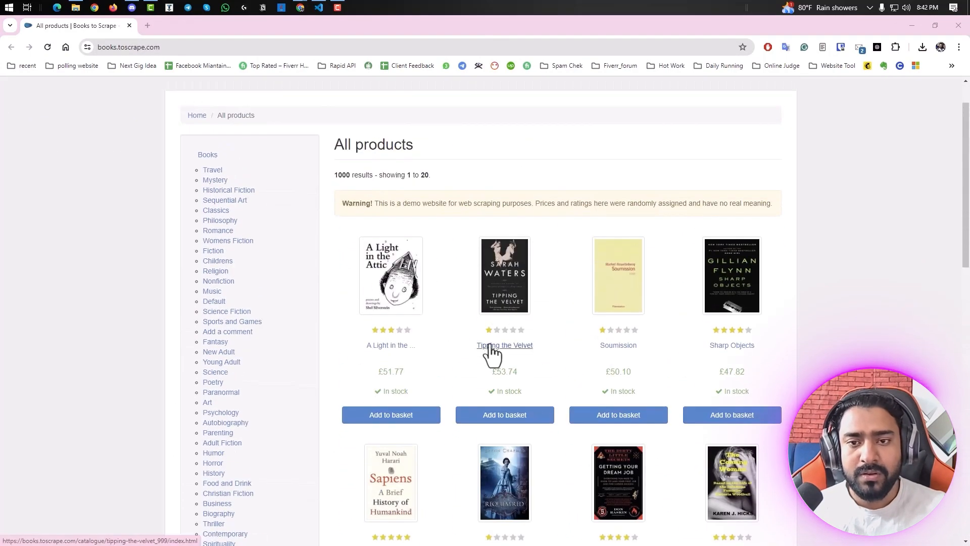
mouse_move(571, 406)
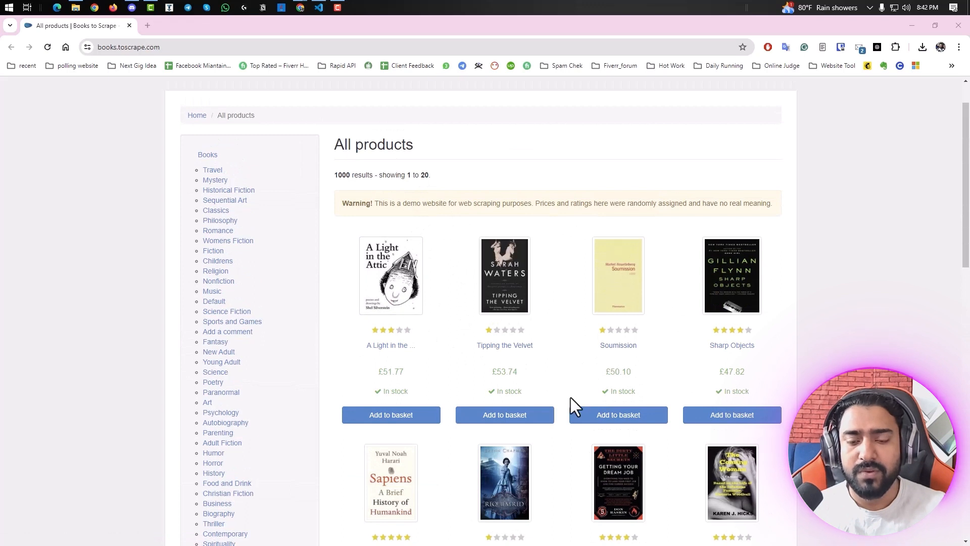
scroll(down, 3)
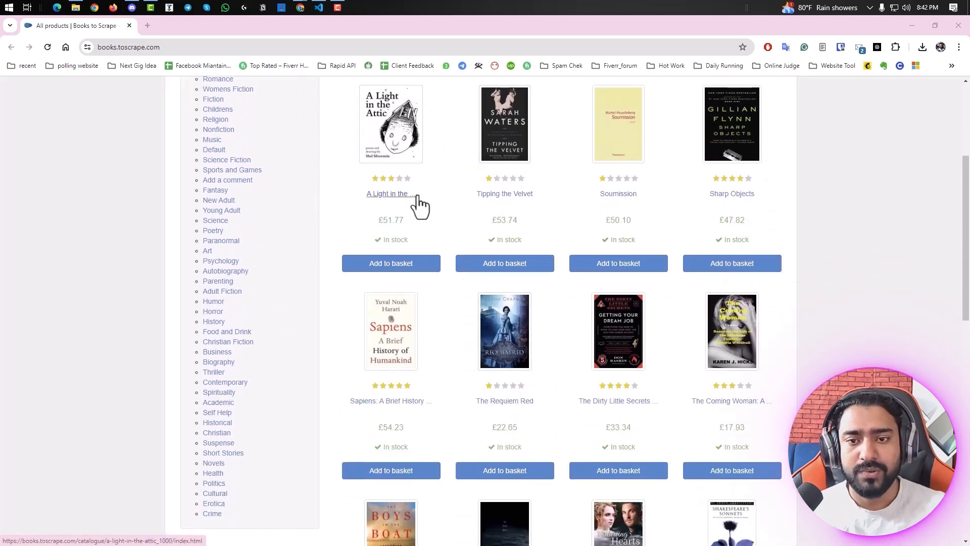
mouse_move(581, 293)
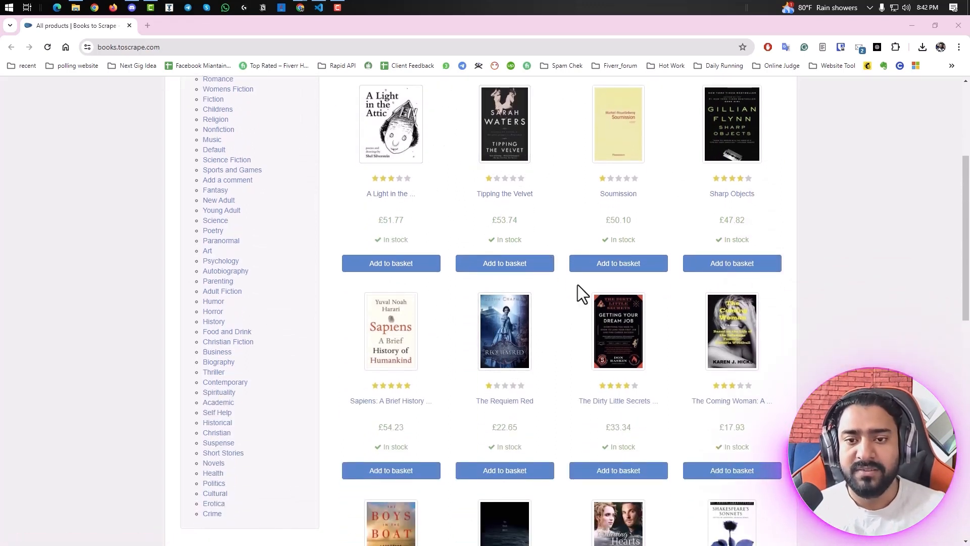
mouse_move(391, 263)
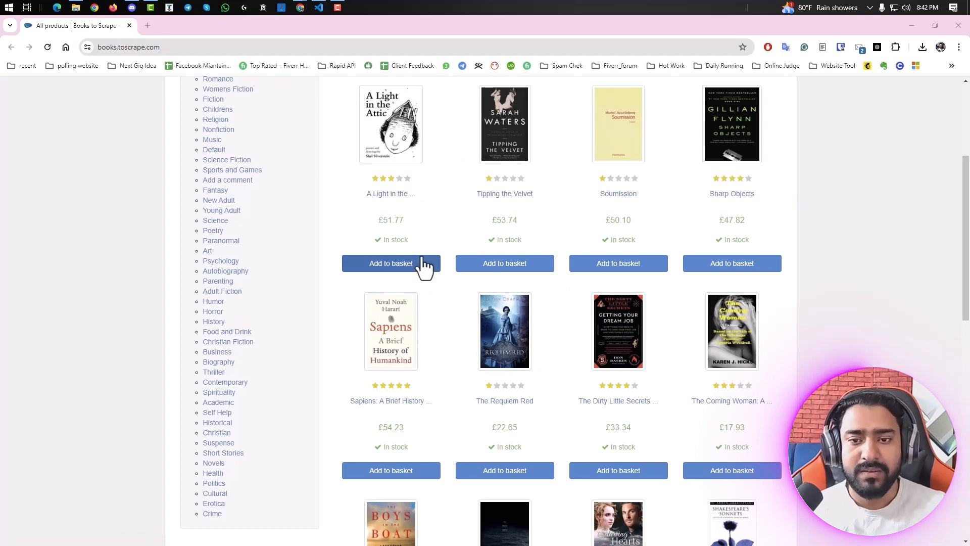
scroll(down, 3)
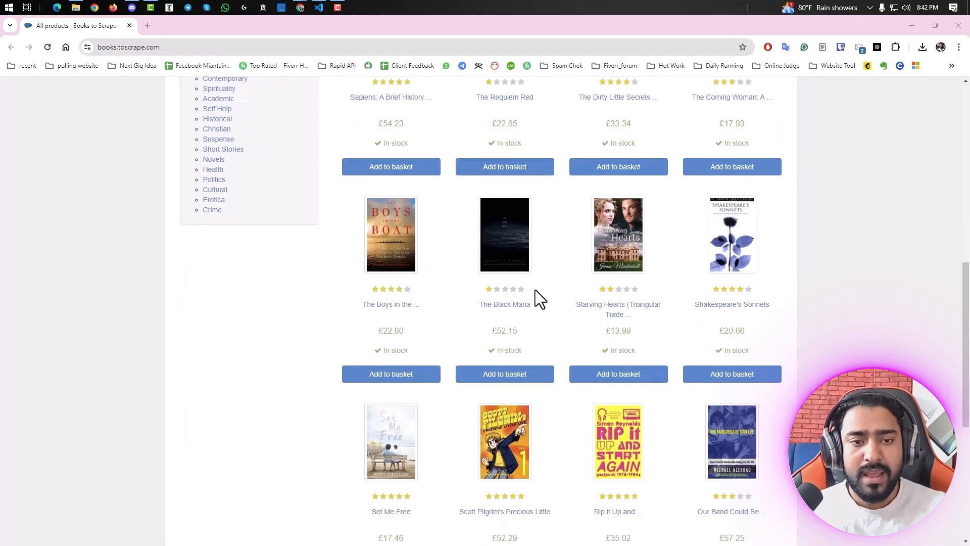
scroll(down, 3)
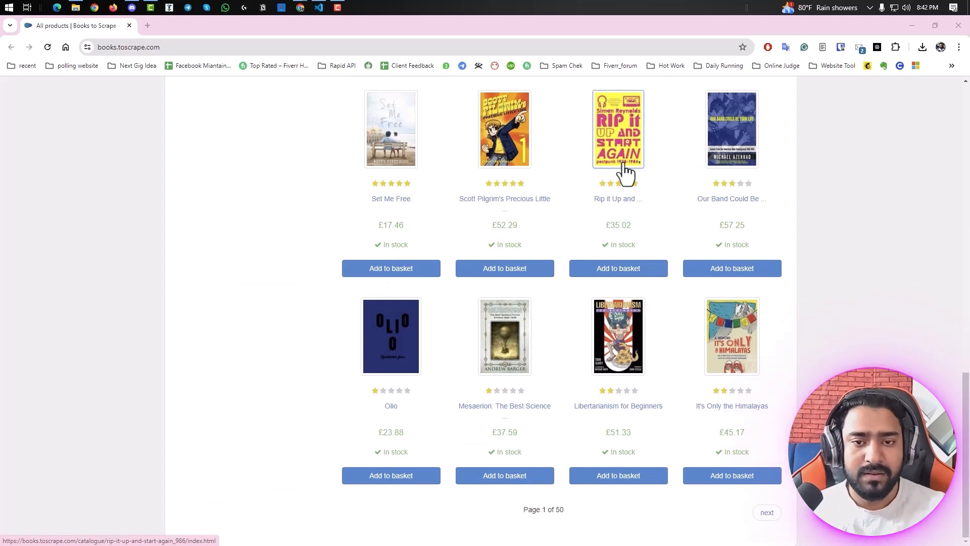
mouse_move(577, 178)
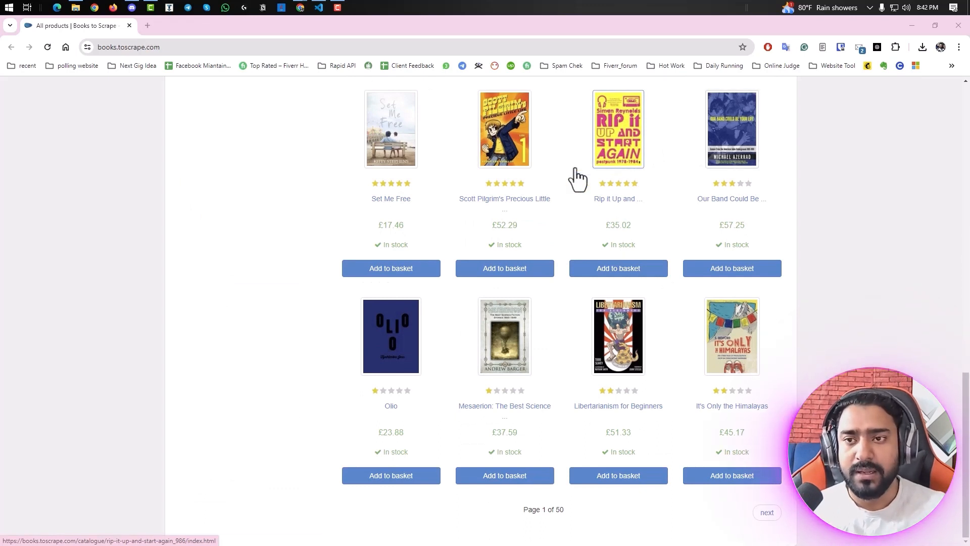
mouse_move(80, 12)
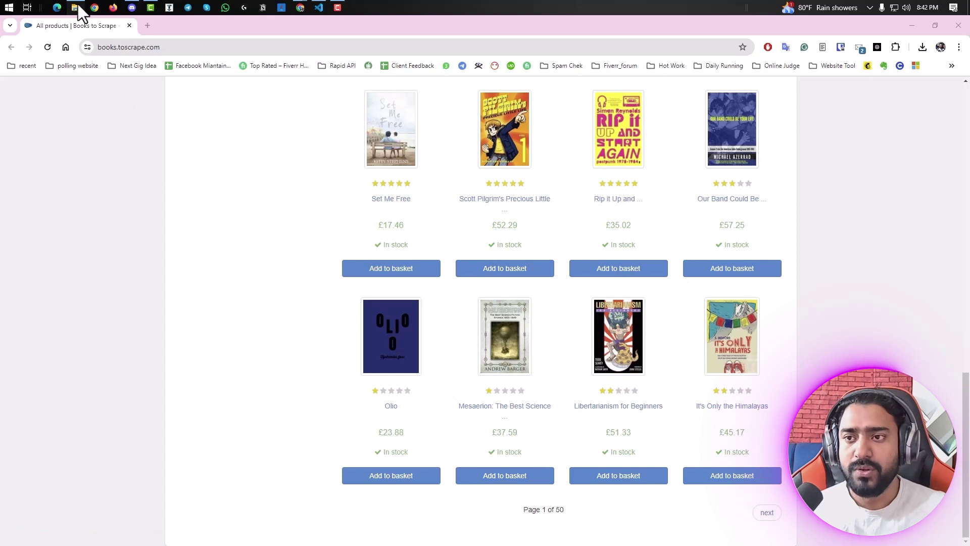
right_click(70, 162)
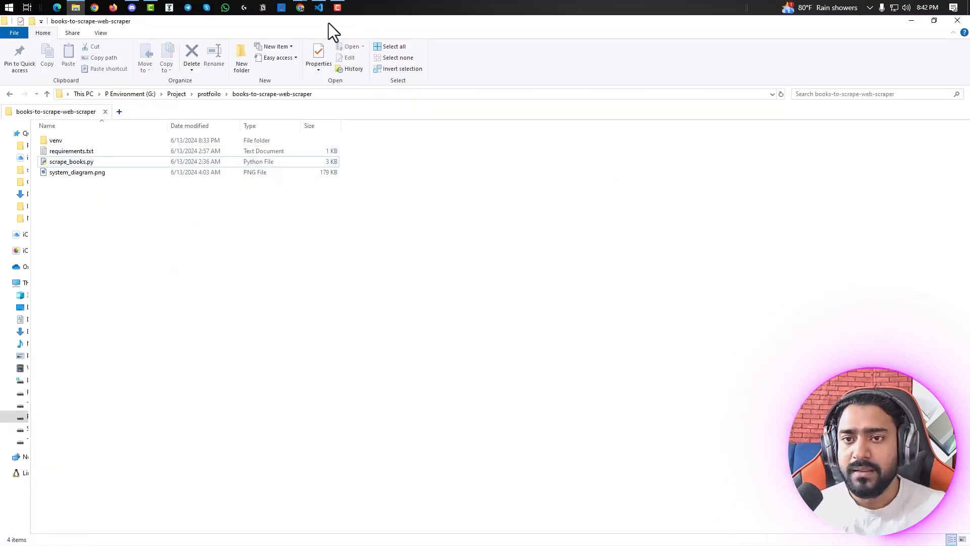
Open scrape_books.py, then view system_diagram.png and scroll down to its save-to-CSV stage.
click(318, 8)
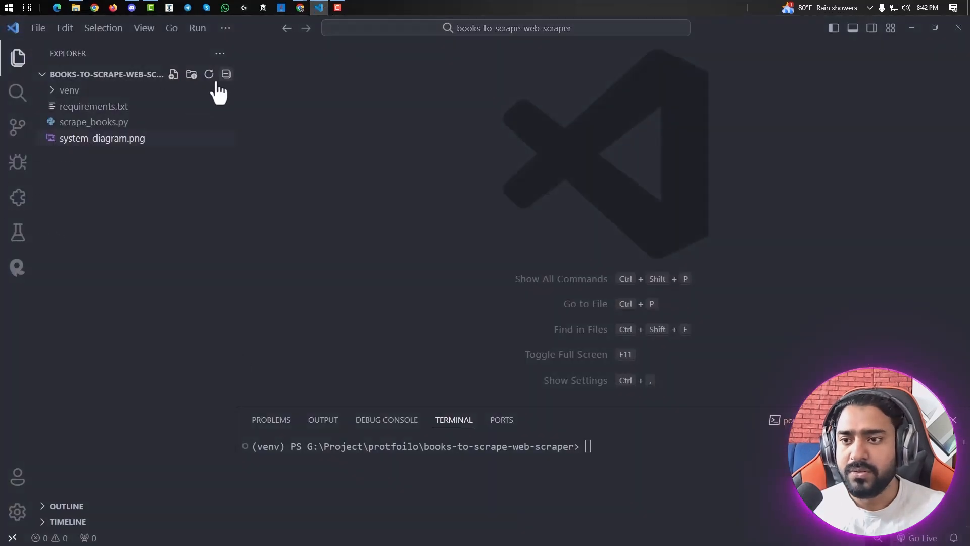
click(94, 122)
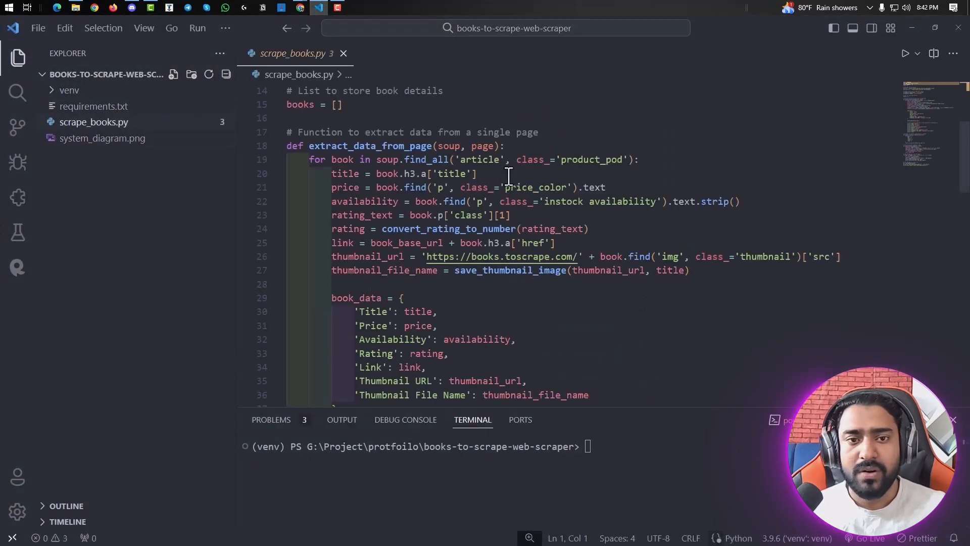
click(102, 137)
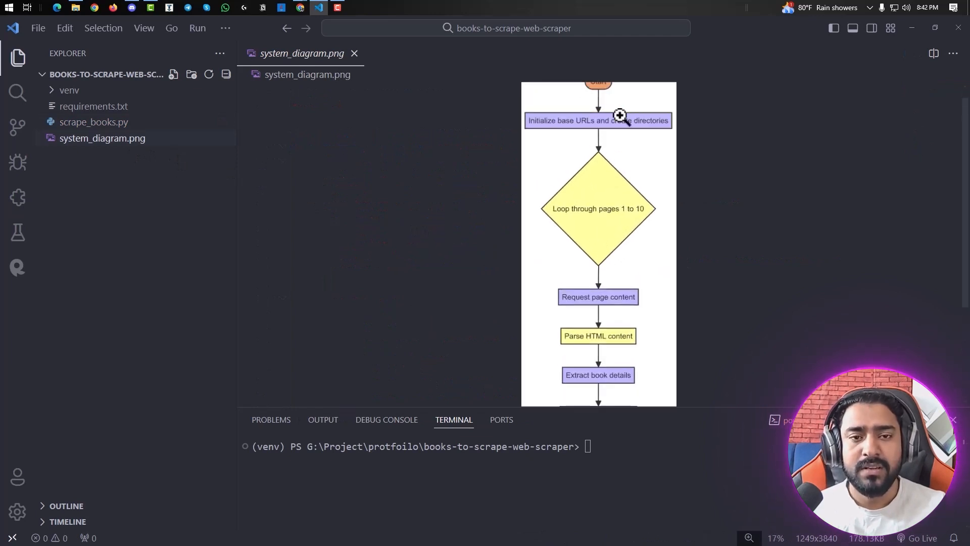
mouse_move(685, 156)
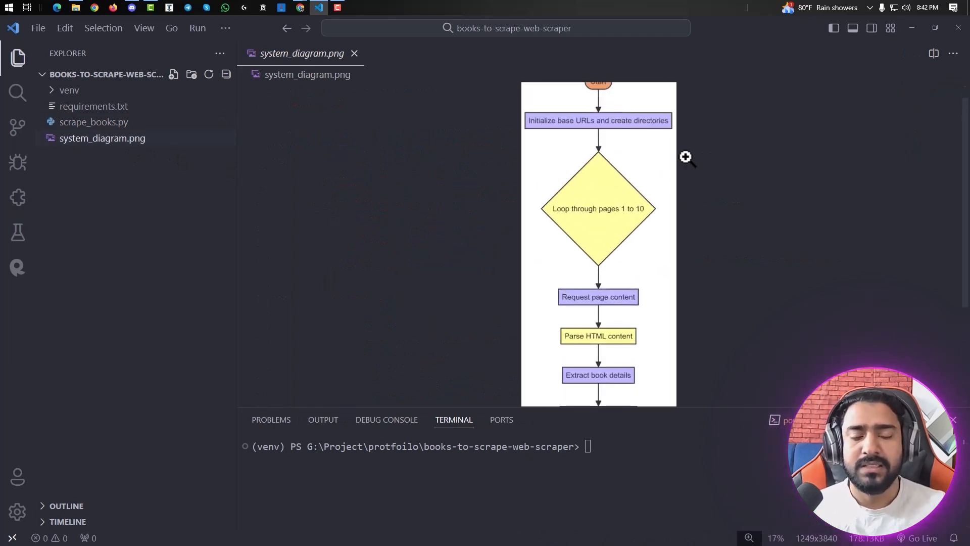
mouse_move(415, 157)
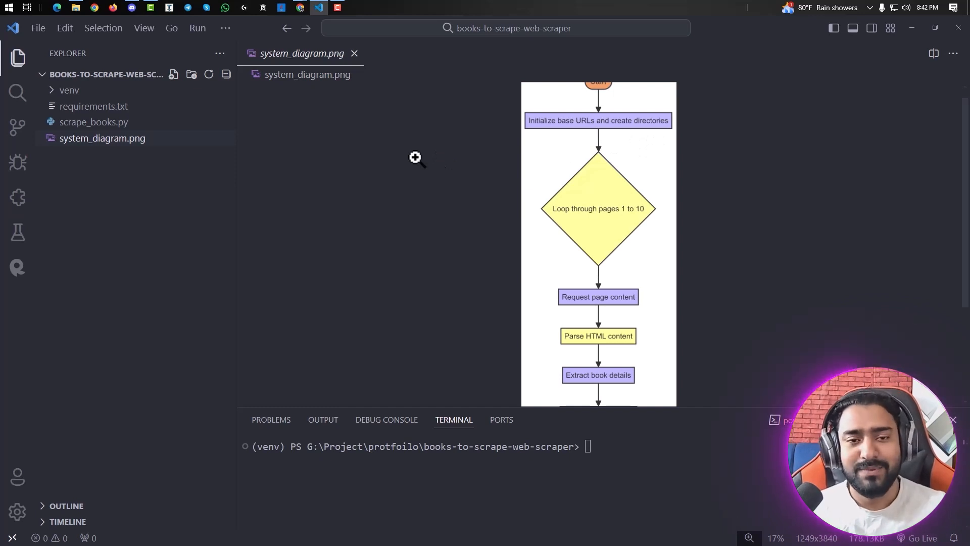
mouse_move(607, 219)
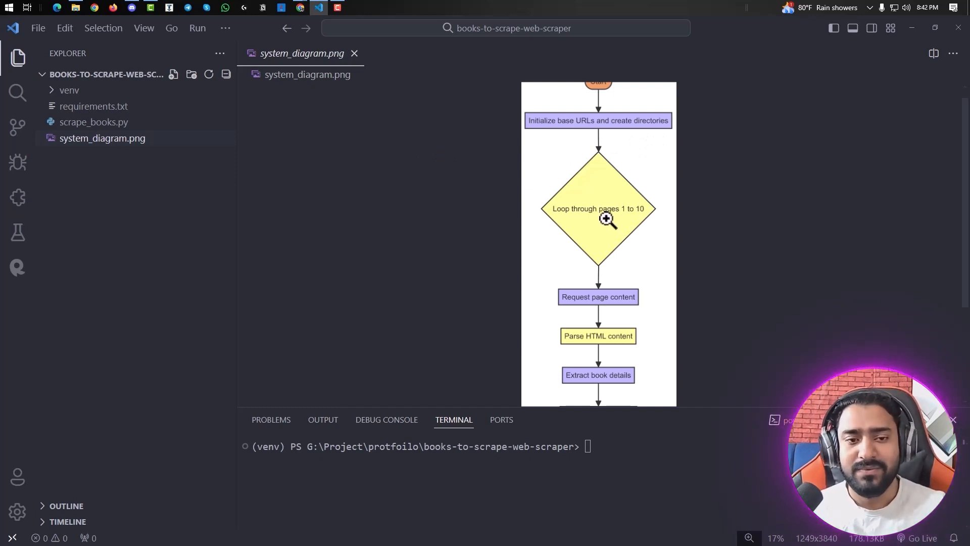
scroll(down, 3)
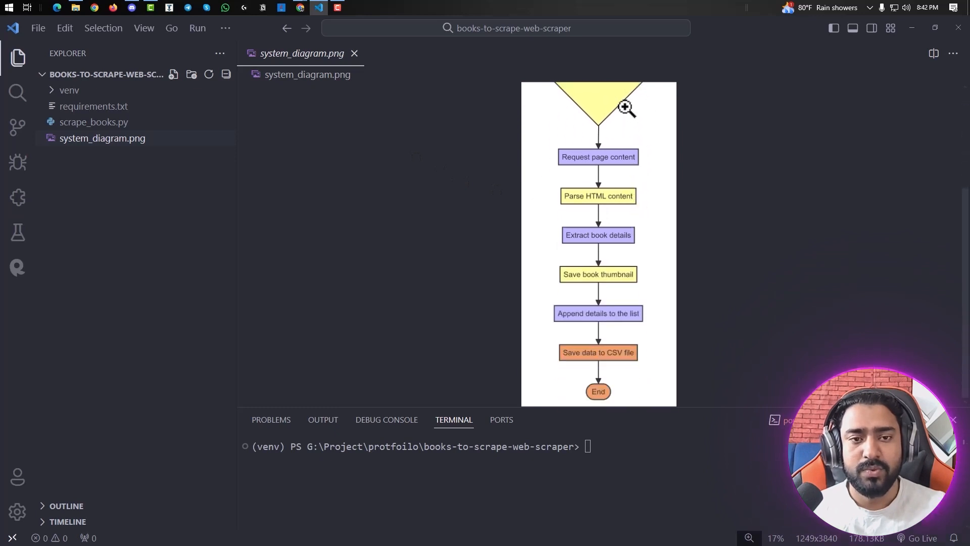
mouse_move(399, 87)
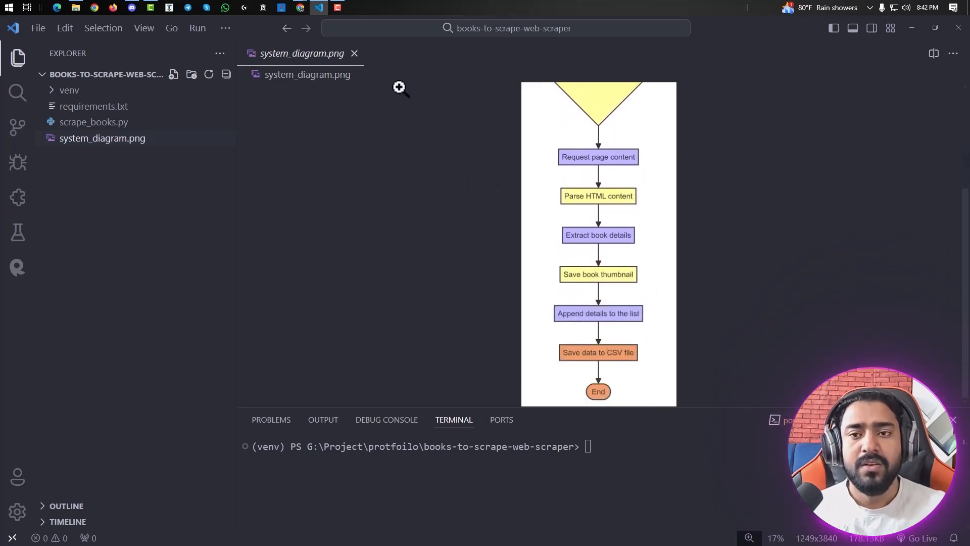
Close the diagram, reopen scrape_books.py and open requirements.txt.
click(355, 53)
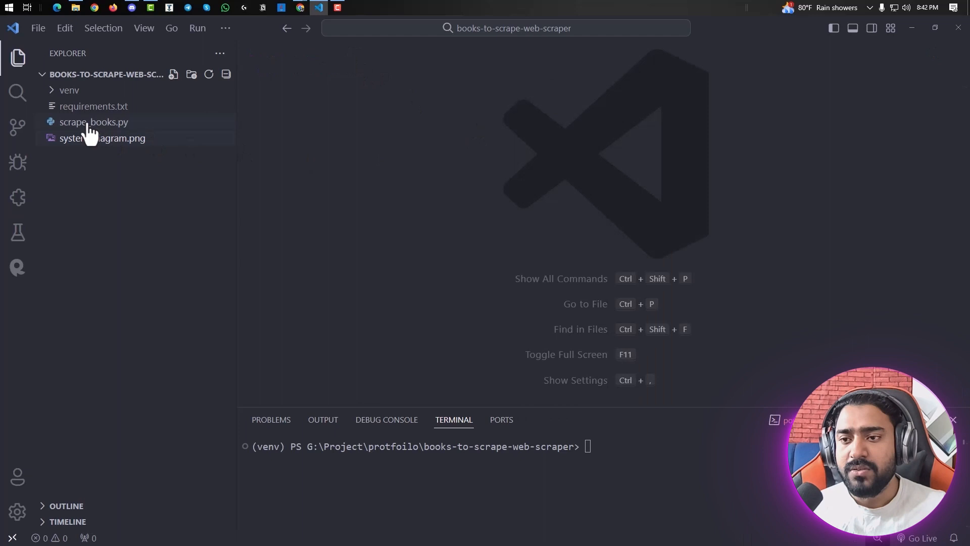
click(94, 122)
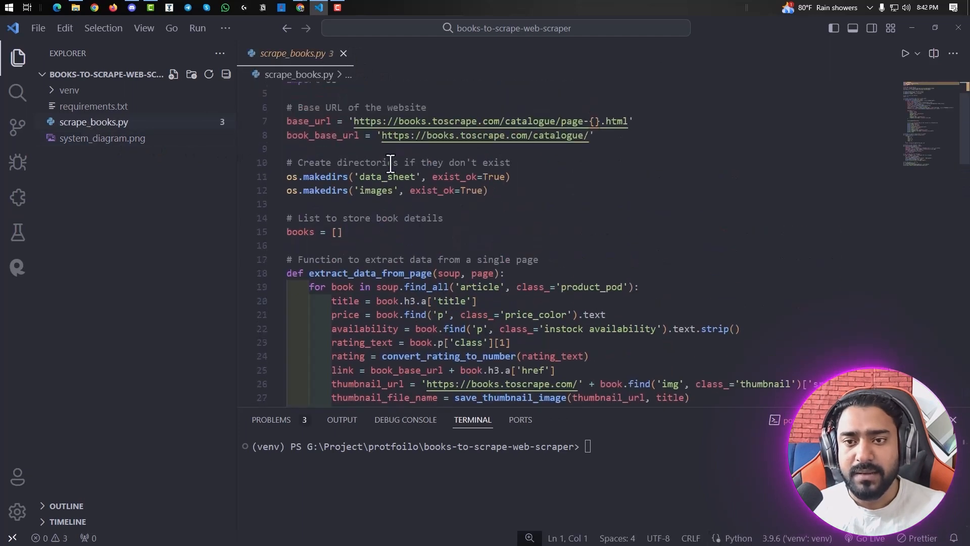
click(93, 105)
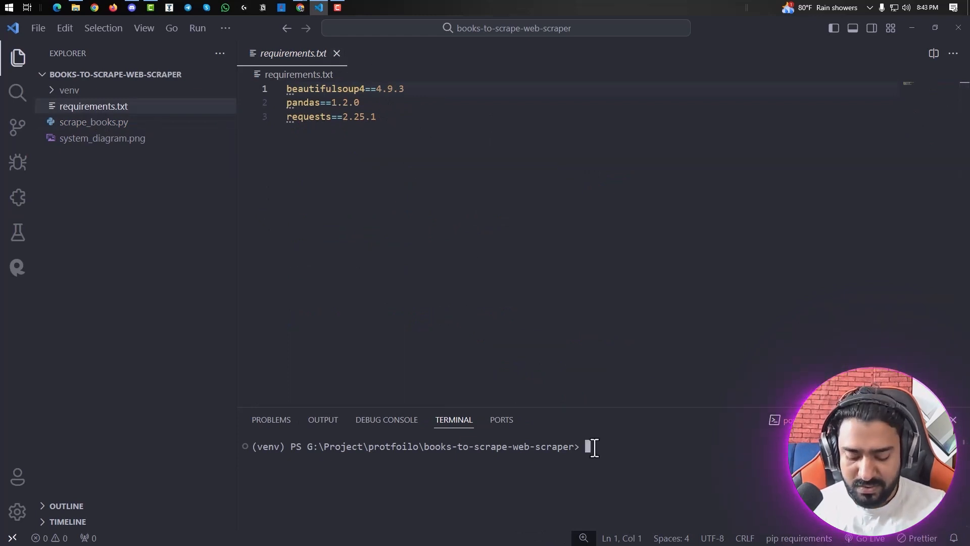
Run 'pip install -r .\requirements.txt' in the terminal, then bring up File Explorer.
text(pip)
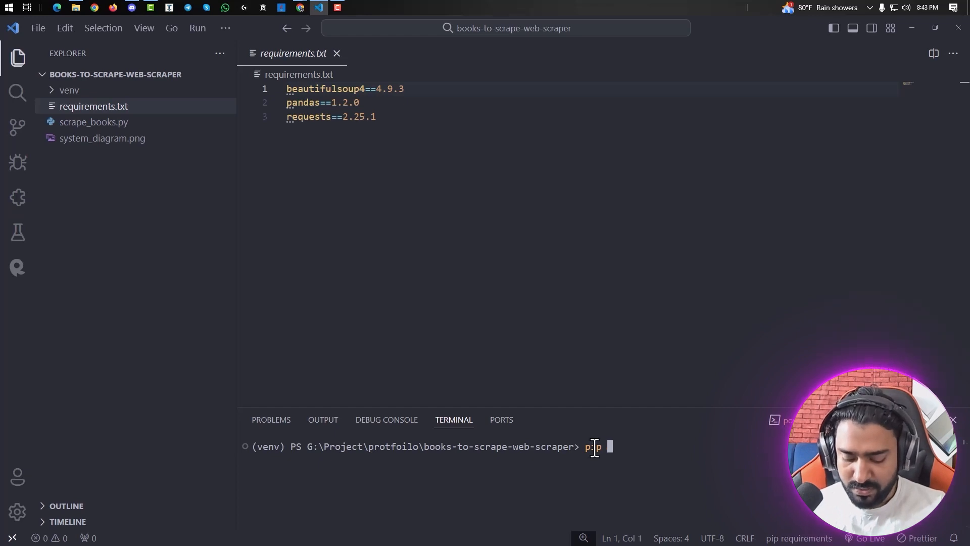
text(install -r)
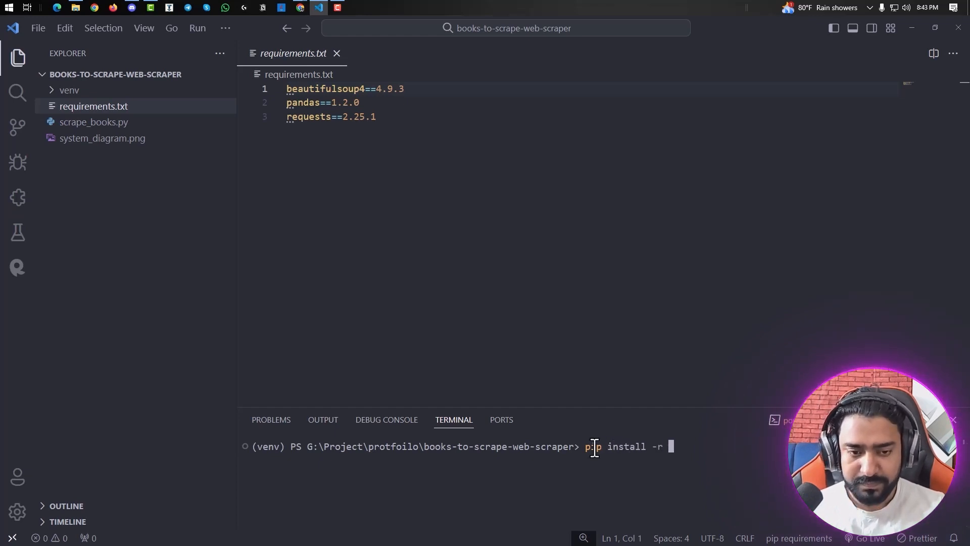
text(.\requirements.txt)
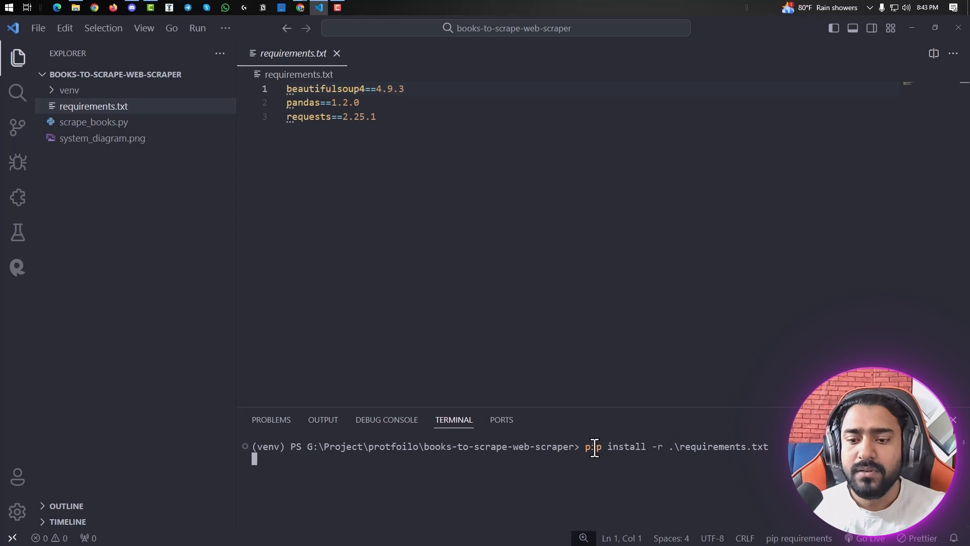
mouse_move(543, 467)
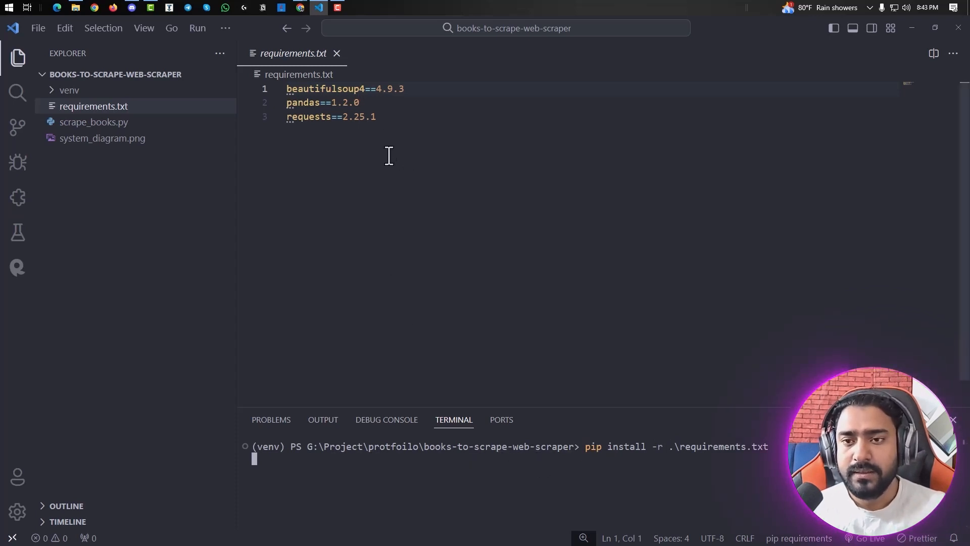
key(Return)
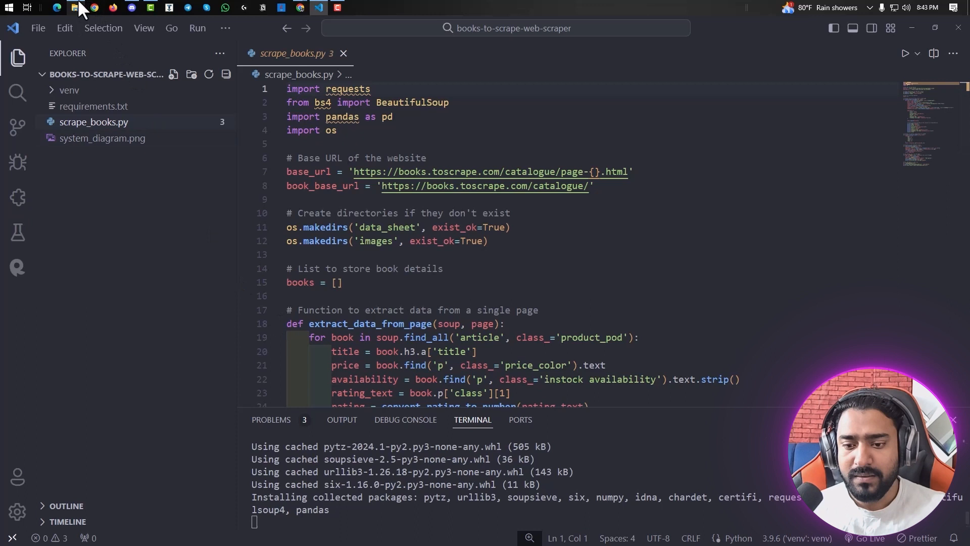
click(74, 7)
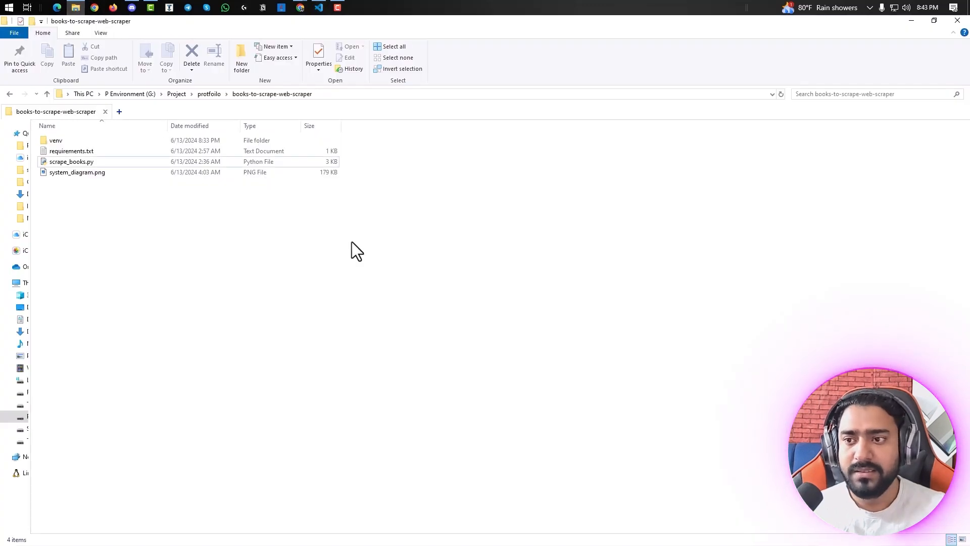
mouse_move(247, 269)
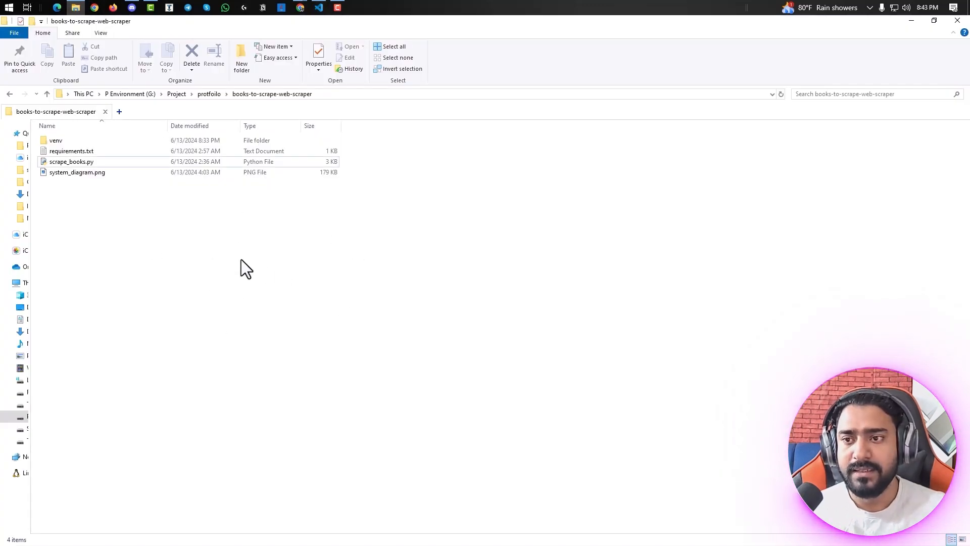
Scroll through scrape_books.py while beautifulsoup4, pandas and requests finish installing.
click(318, 7)
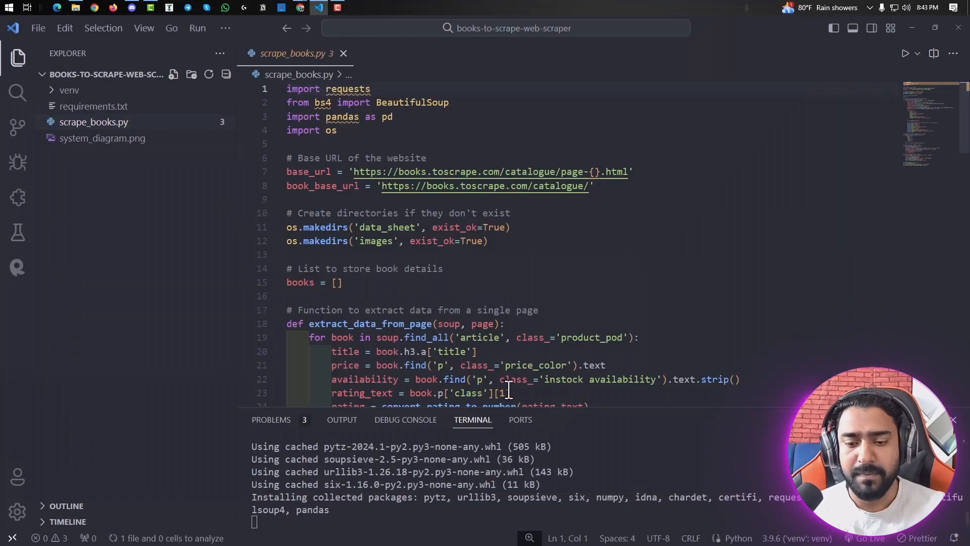
scroll(down, 3)
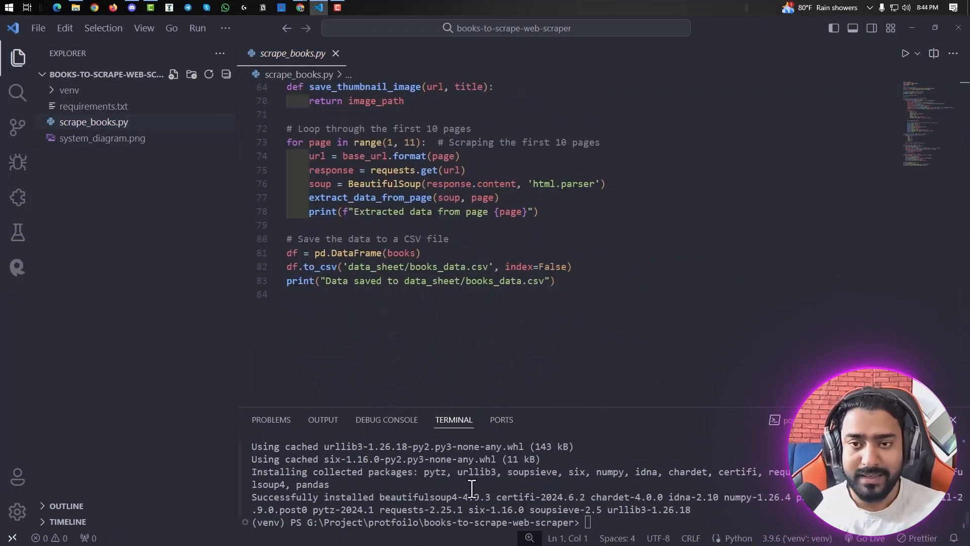
scroll(up, 3)
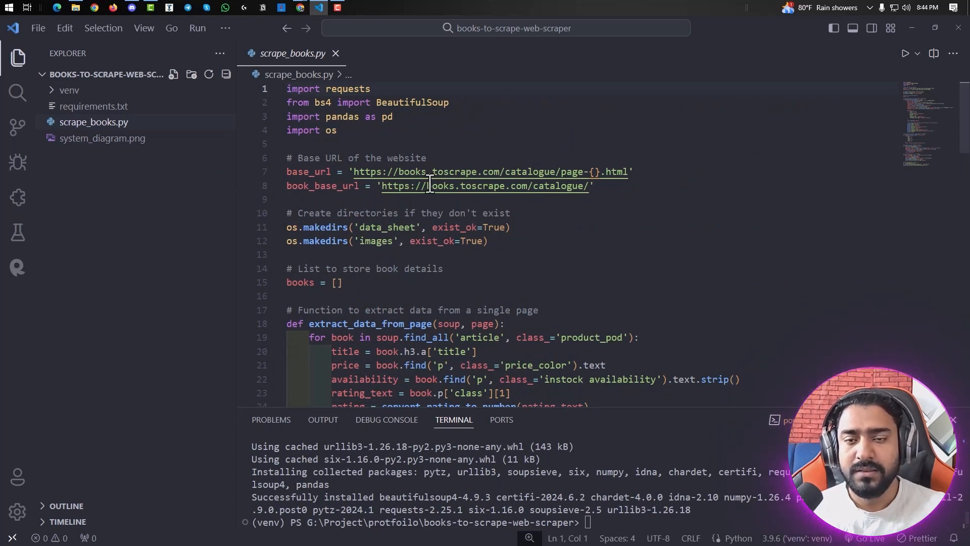
mouse_move(486, 103)
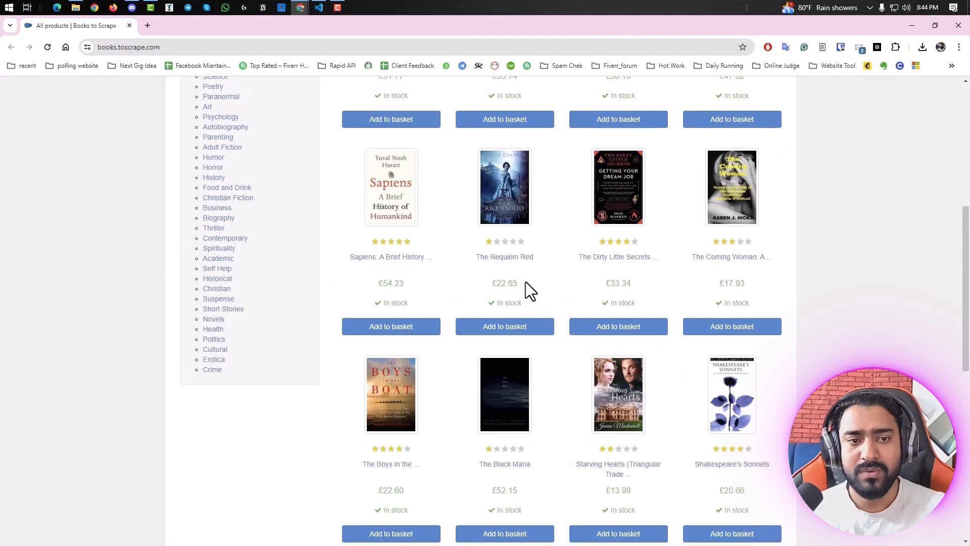
scroll(up, 3)
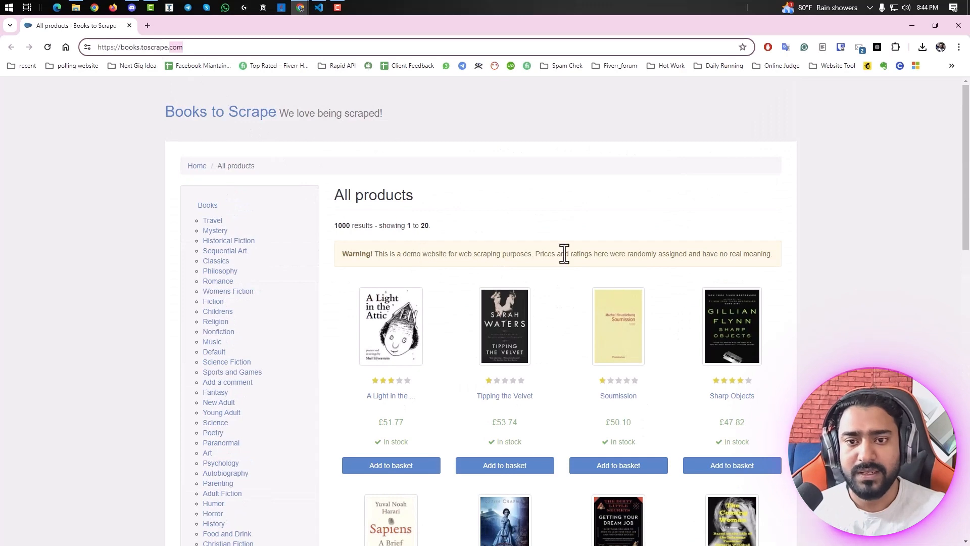
scroll(down, 3)
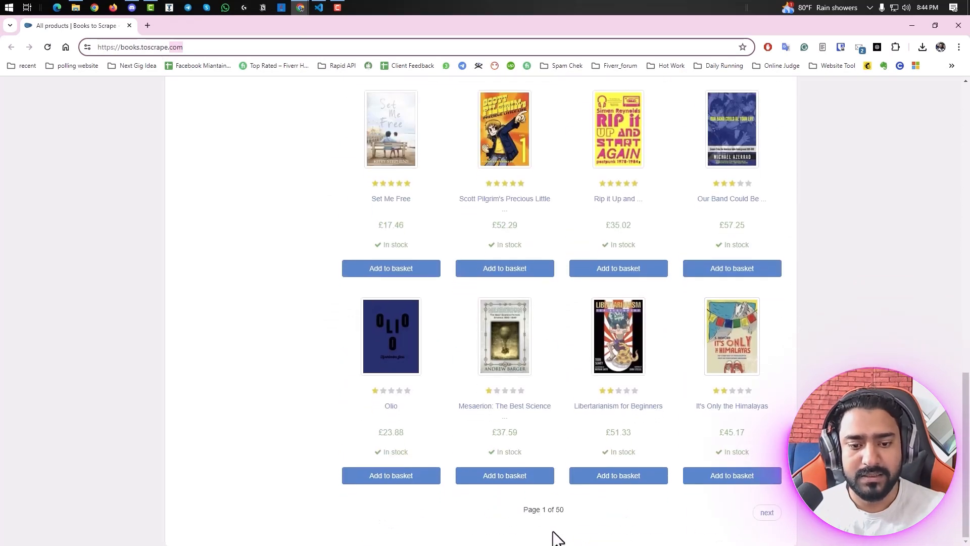
mouse_move(560, 509)
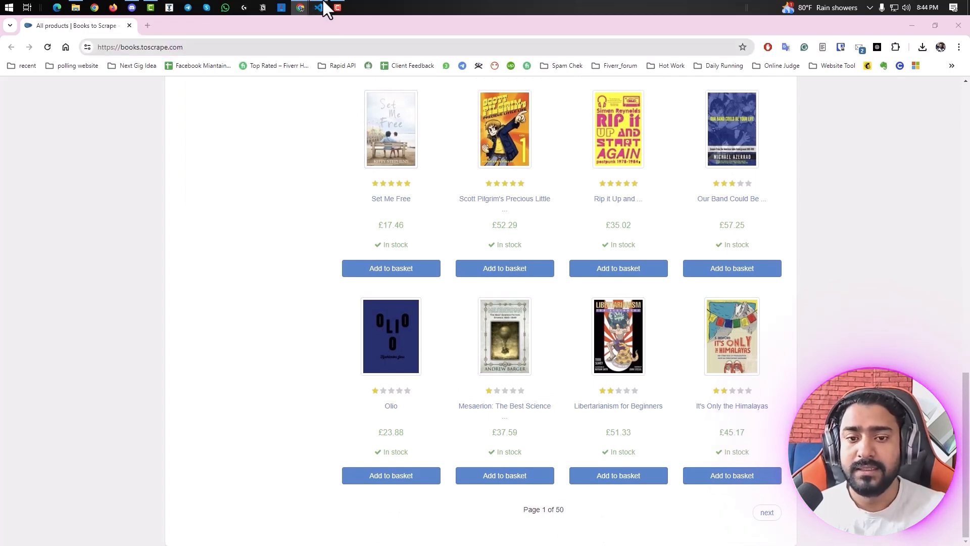
click(300, 7)
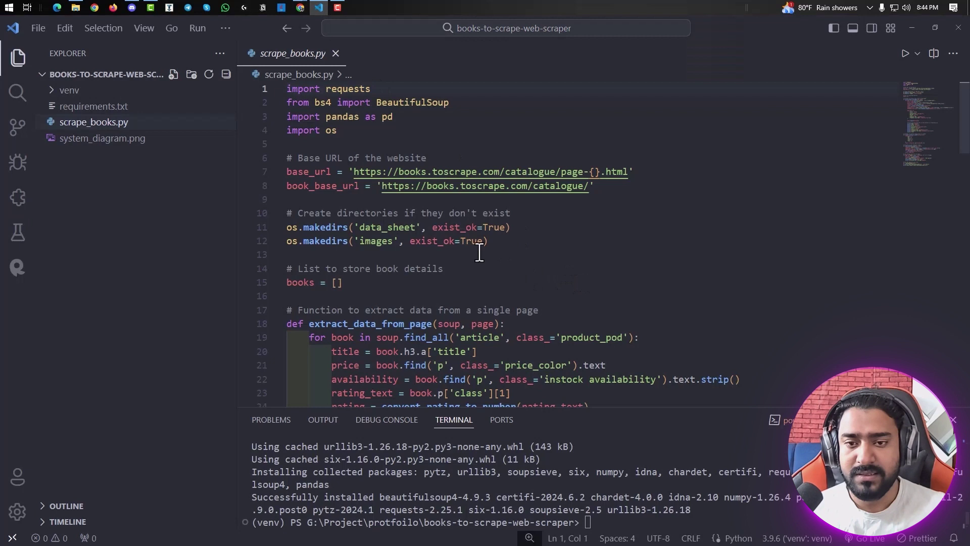
click(375, 227)
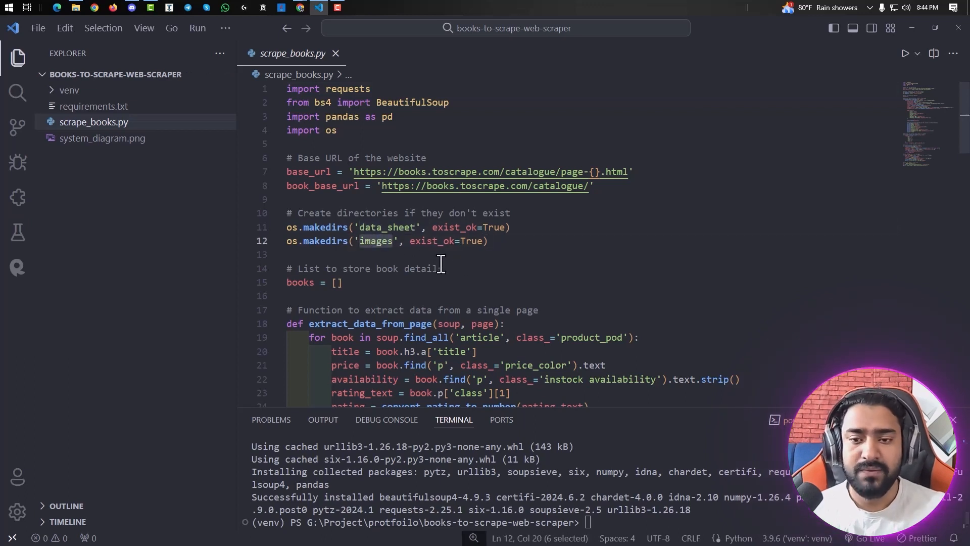
scroll(down, 3)
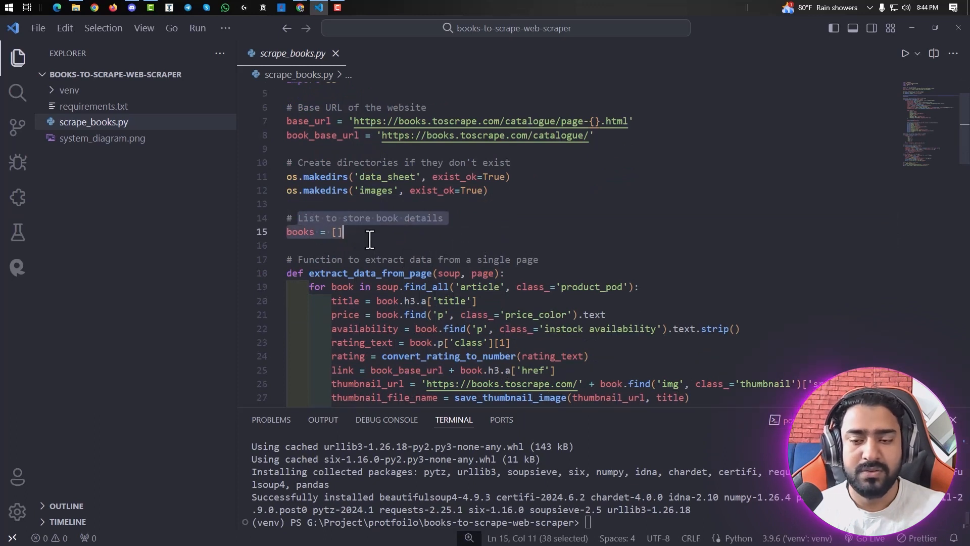
scroll(down, 3)
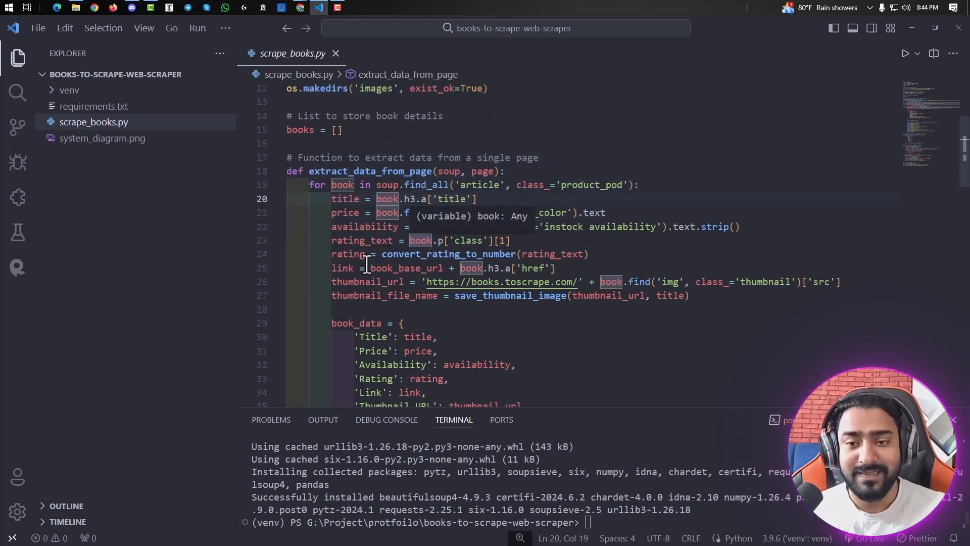
mouse_move(411, 268)
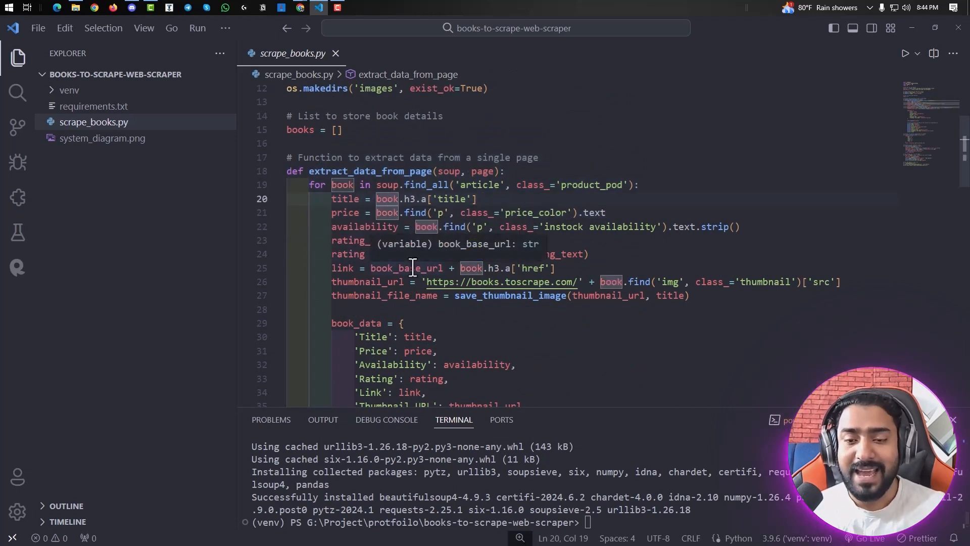
scroll(down, 3)
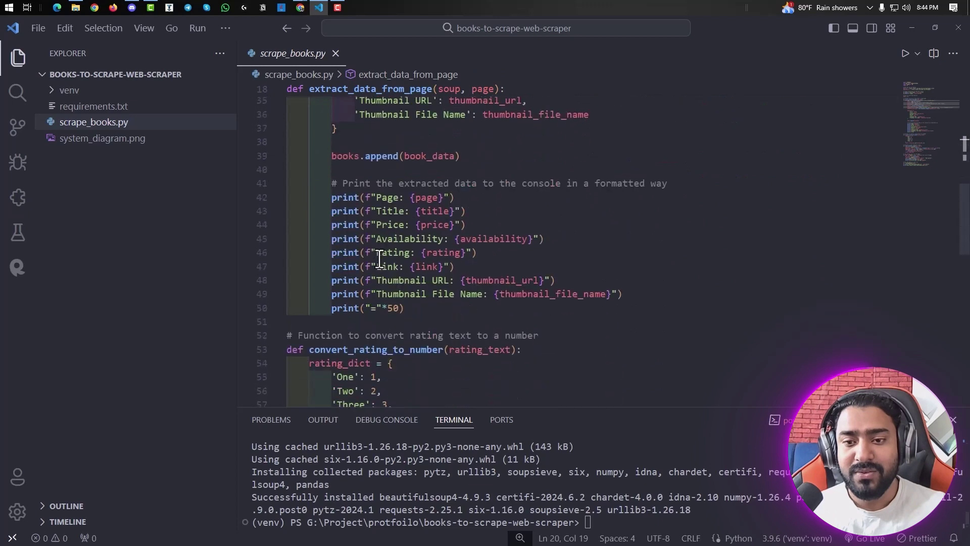
mouse_move(573, 294)
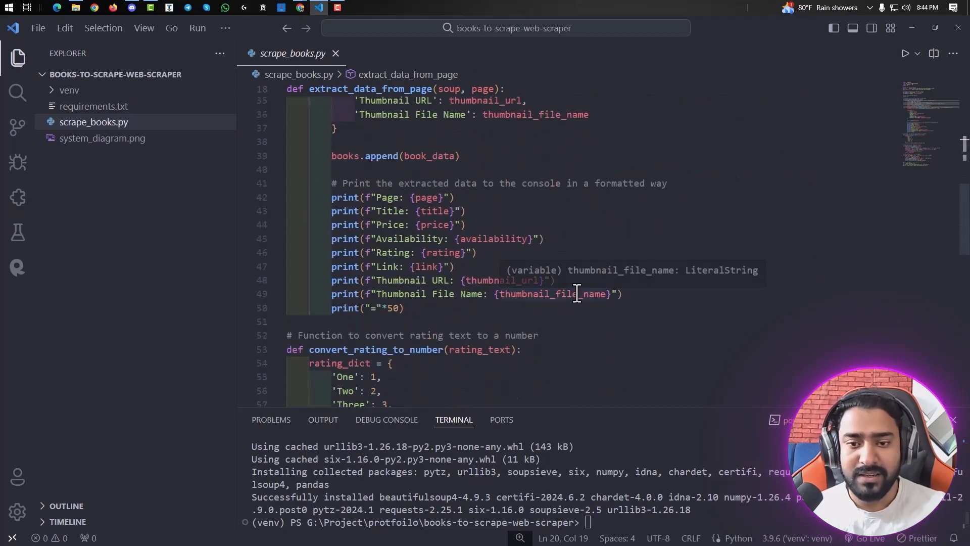
scroll(down, 3)
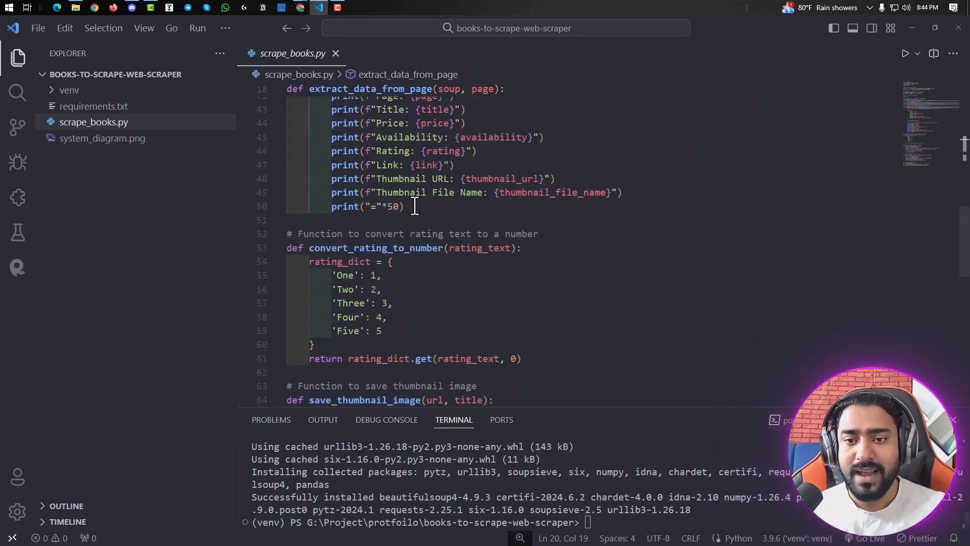
double_click(367, 207)
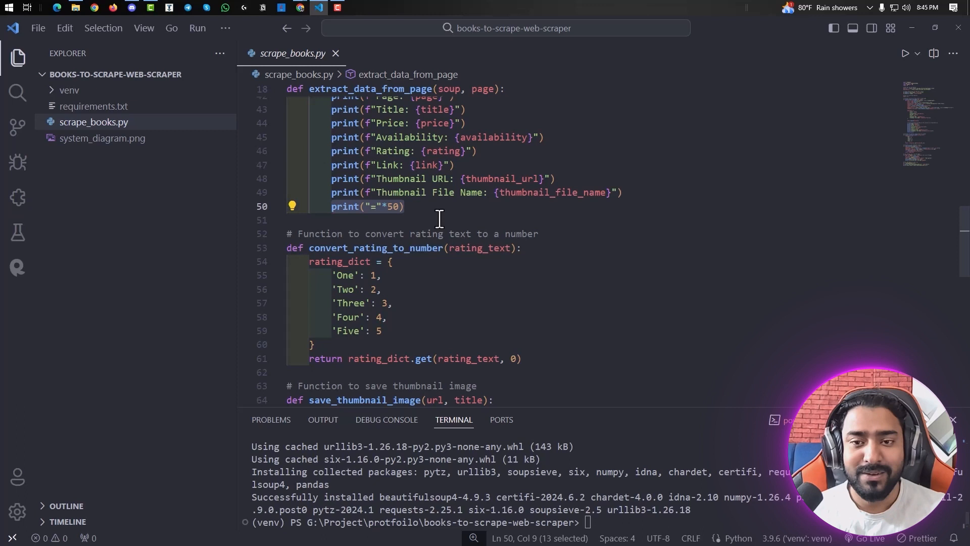
mouse_move(431, 350)
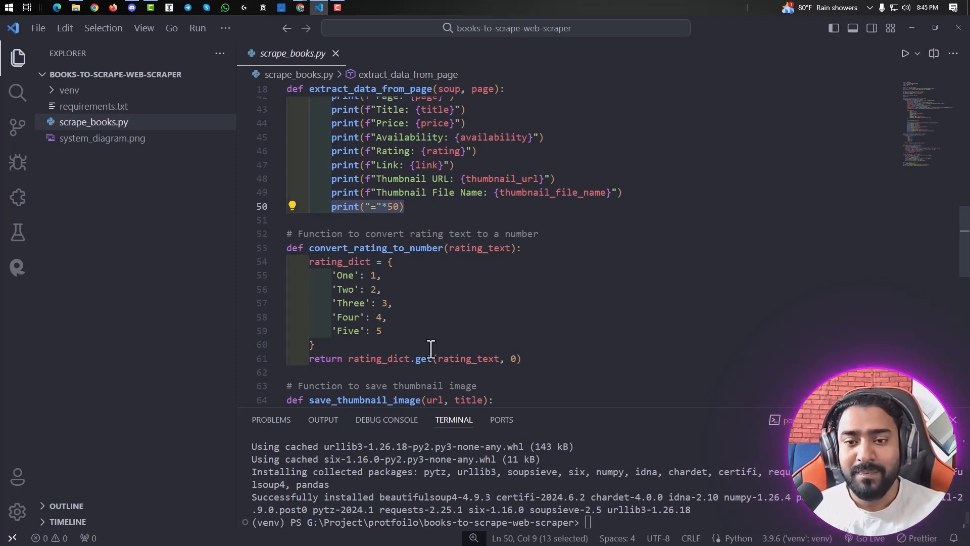
scroll(down, 3)
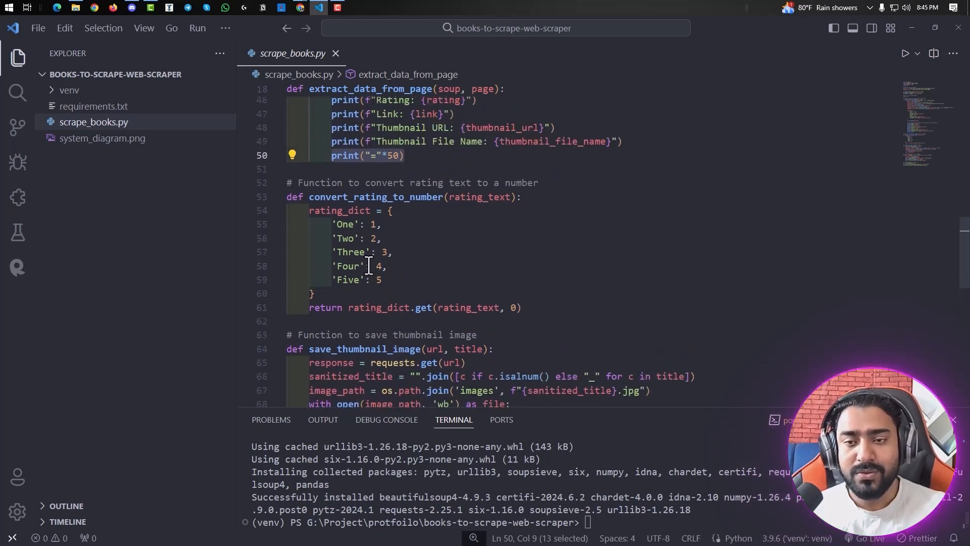
mouse_move(301, 8)
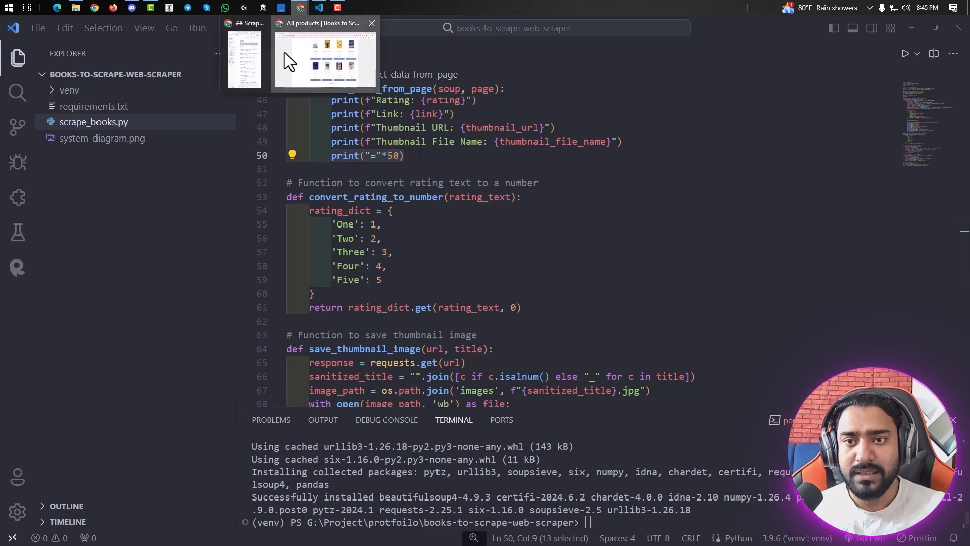
Inspect a book's p.star-rating element, class 'star-rating Five', in DevTools, then return to VS Code.
click(324, 56)
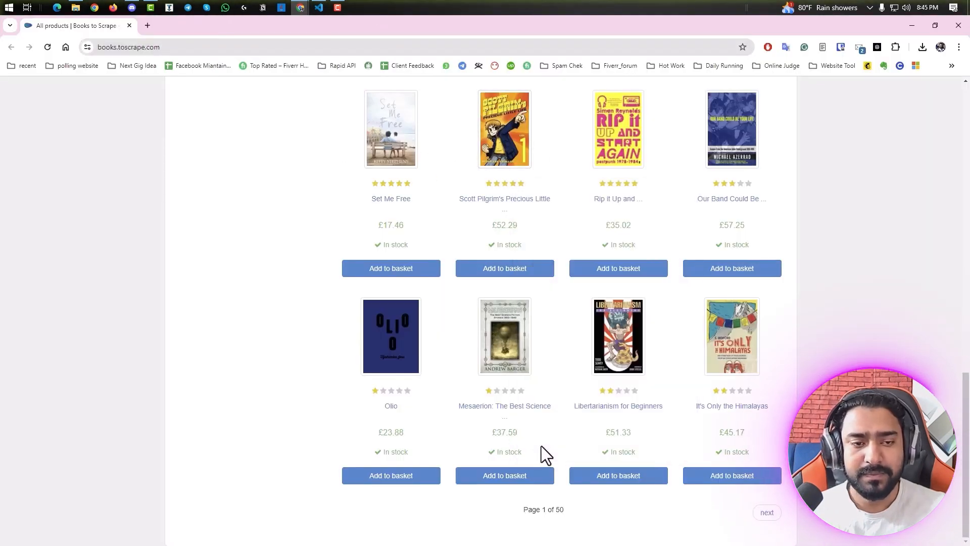
key(F12)
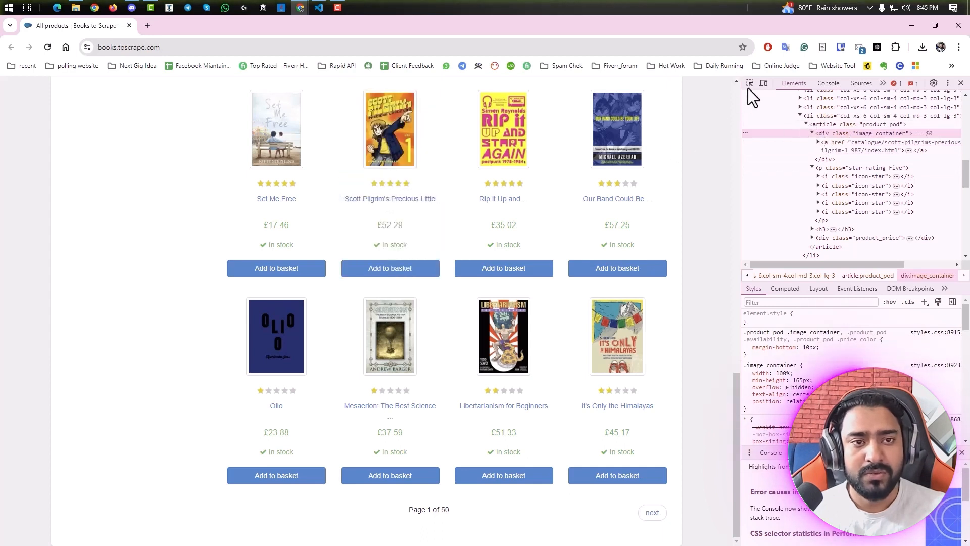
mouse_move(840, 168)
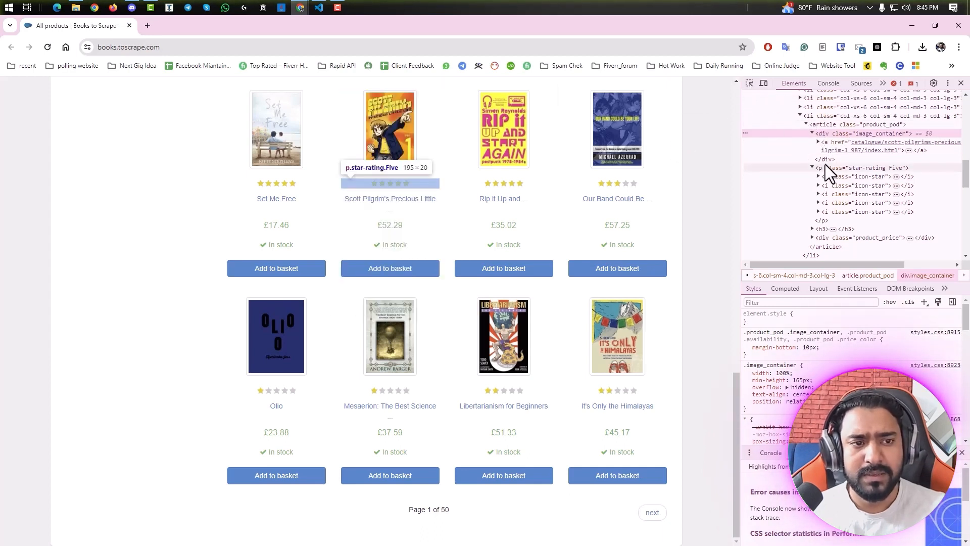
click(857, 168)
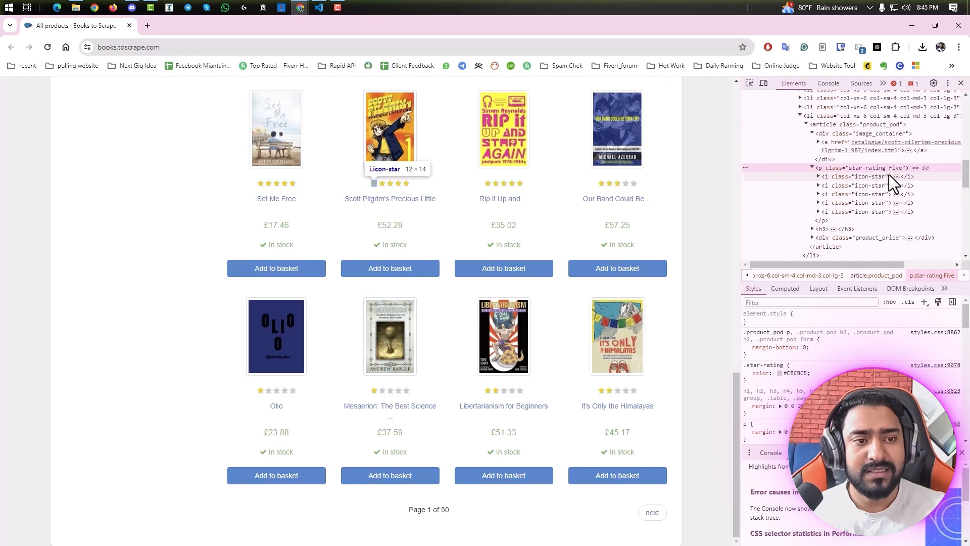
mouse_move(403, 61)
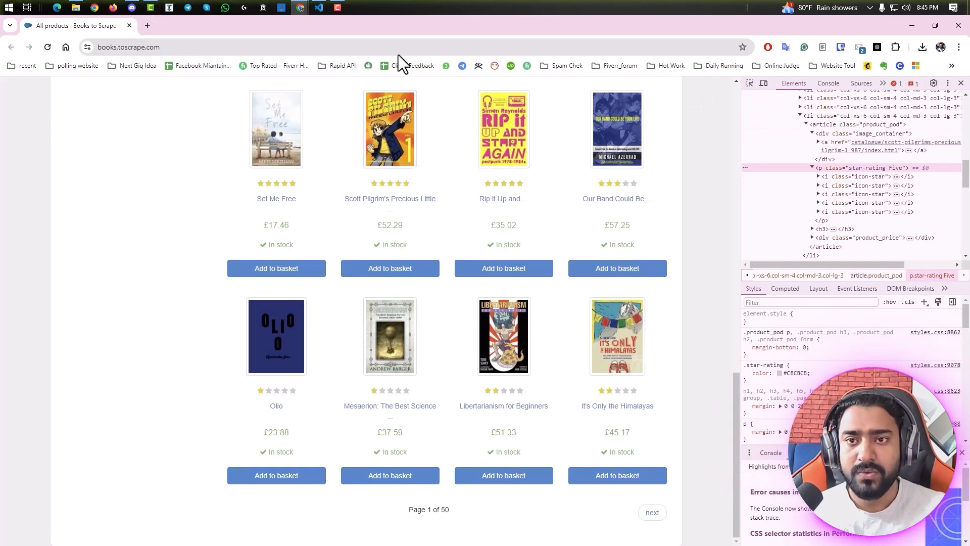
click(319, 7)
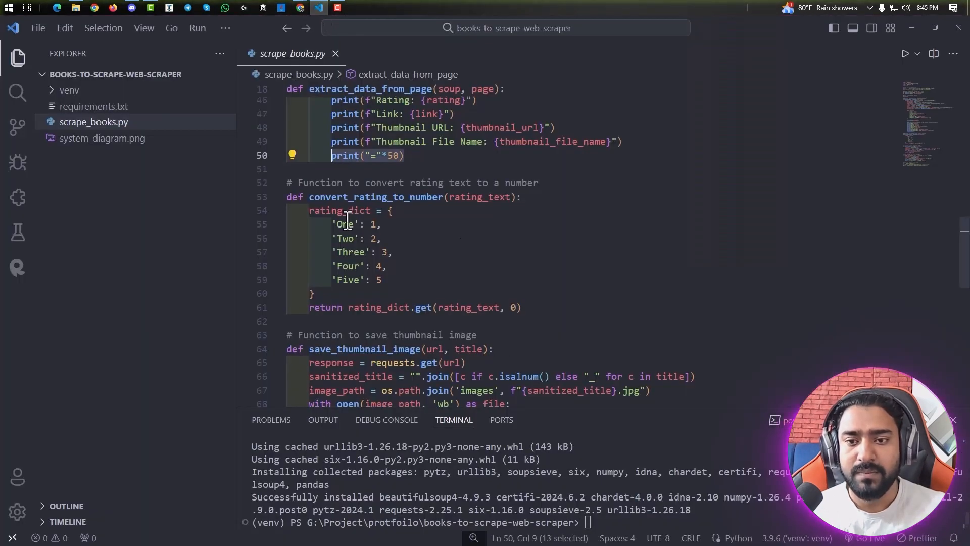
click(469, 224)
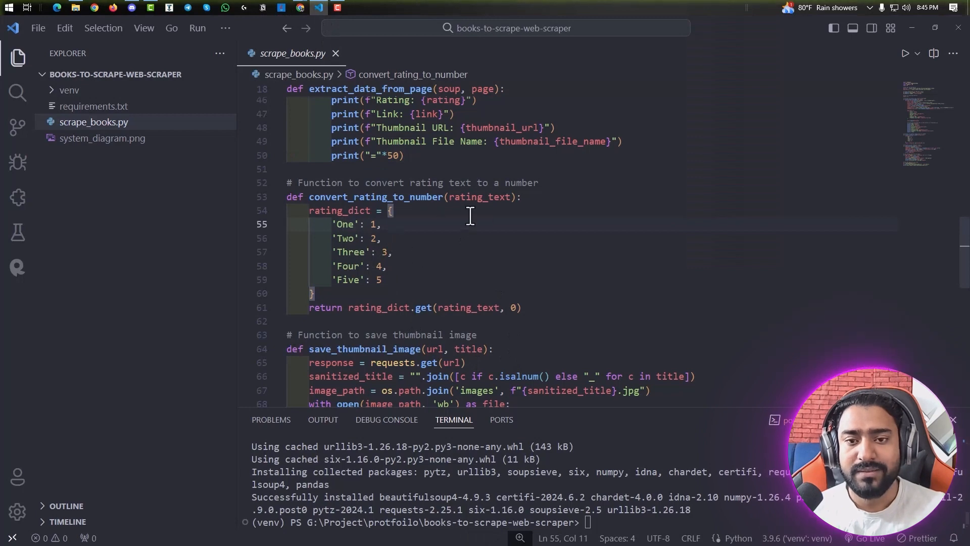
scroll(down, 3)
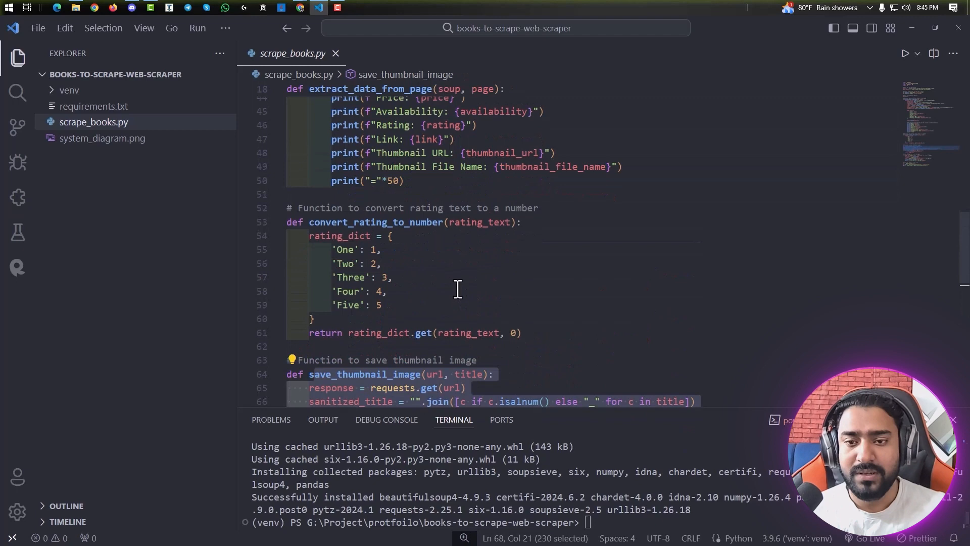
scroll(down, 3)
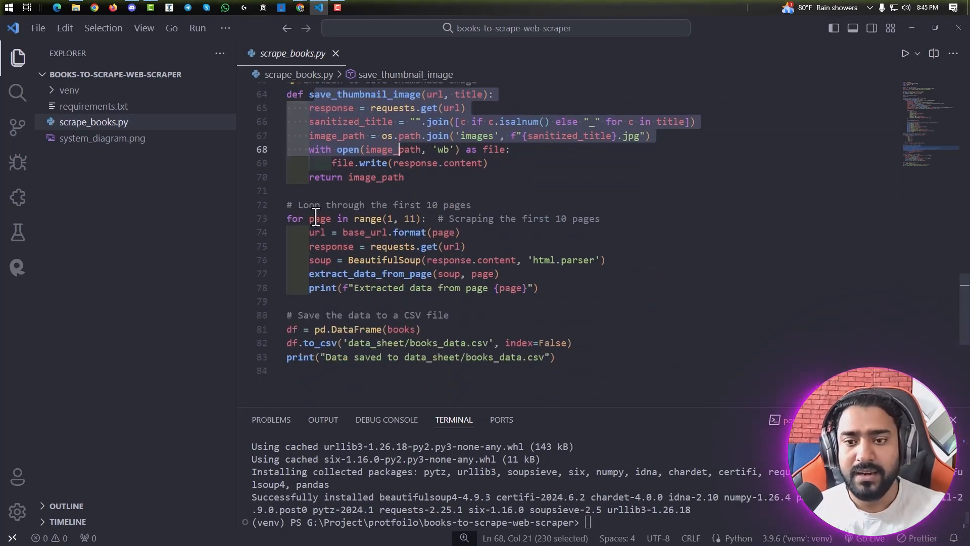
click(424, 205)
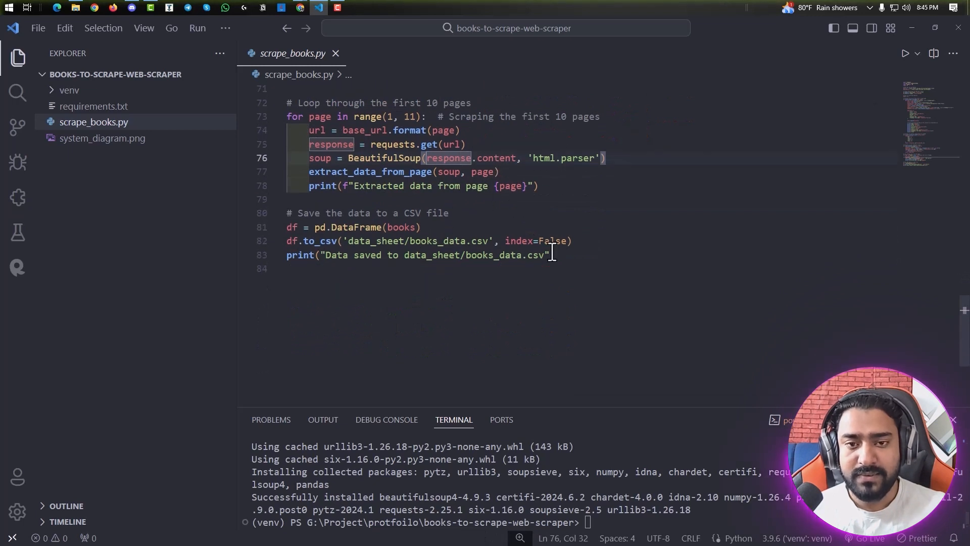
Run scrape_books.py in the terminal and follow pages 1–10 until data_sheet/books_data.csv saves.
right_click(433, 186)
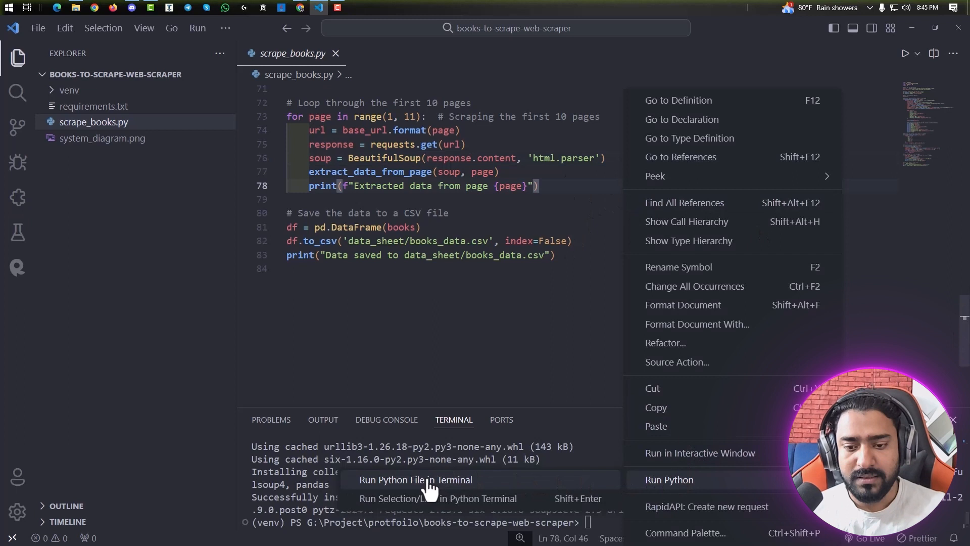
click(416, 479)
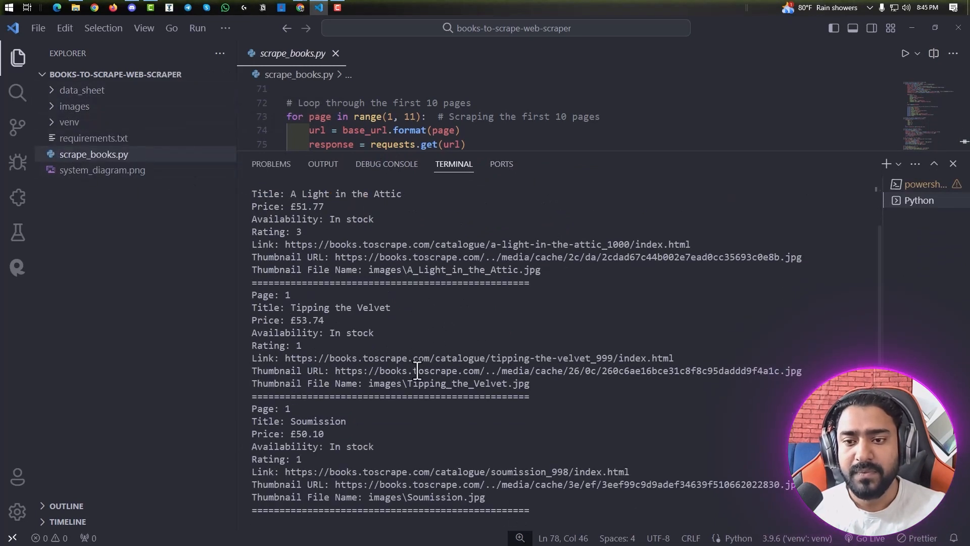
scroll(down, 3)
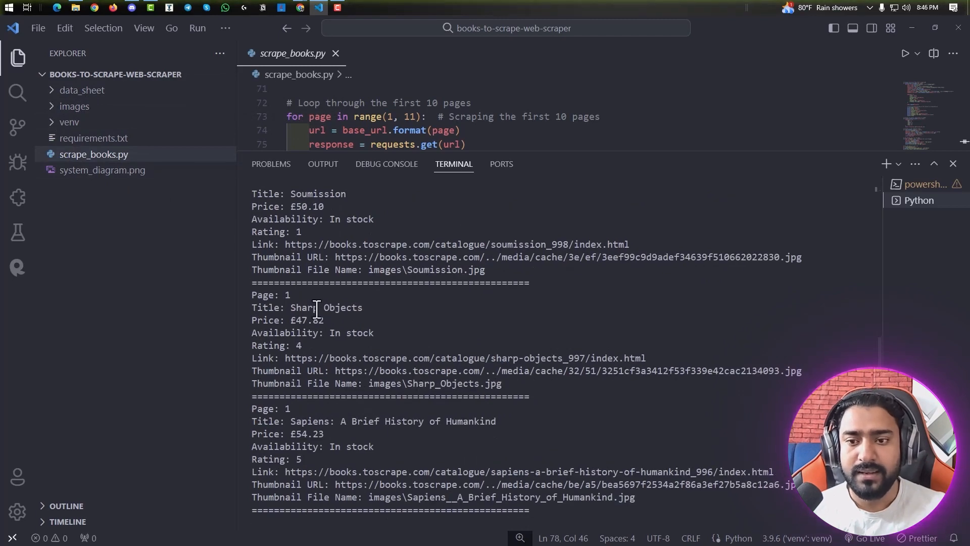
scroll(down, 3)
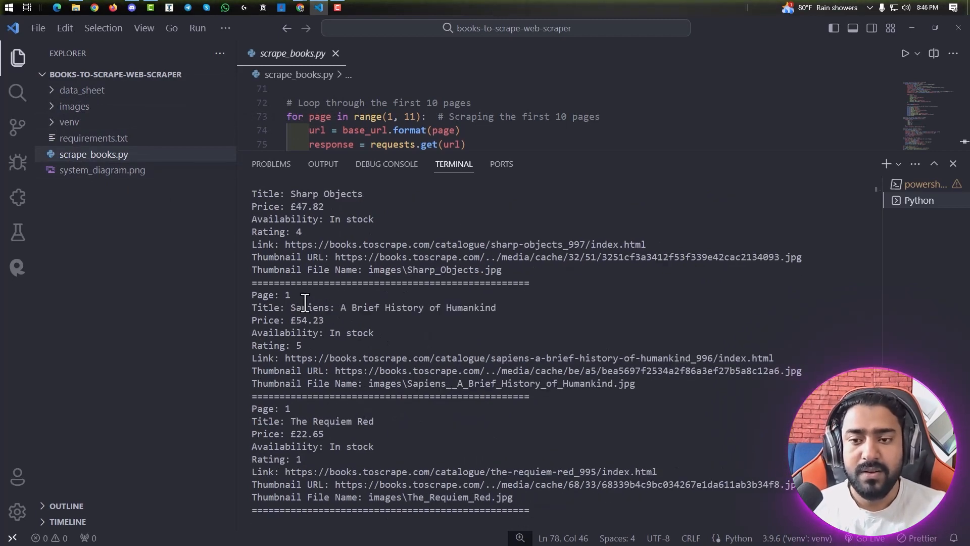
scroll(down, 3)
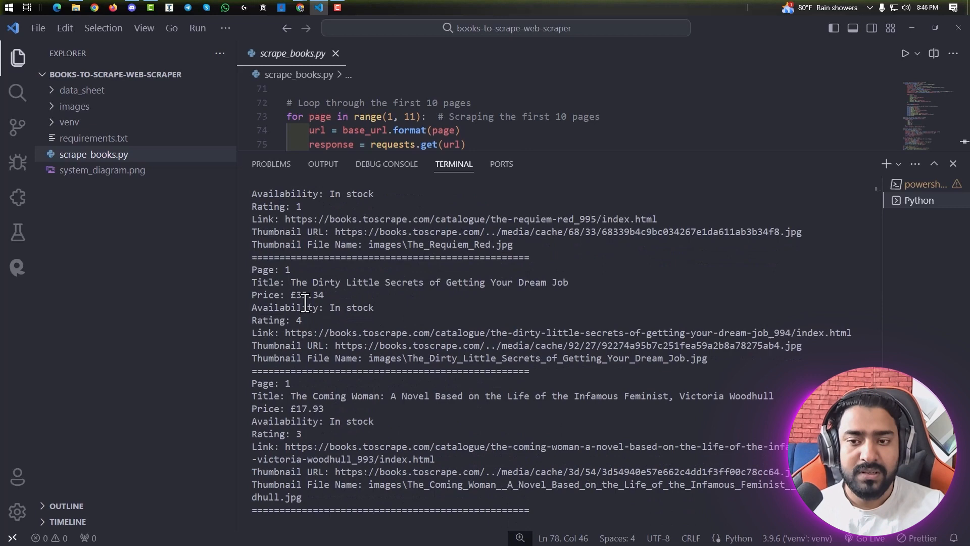
scroll(down, 3)
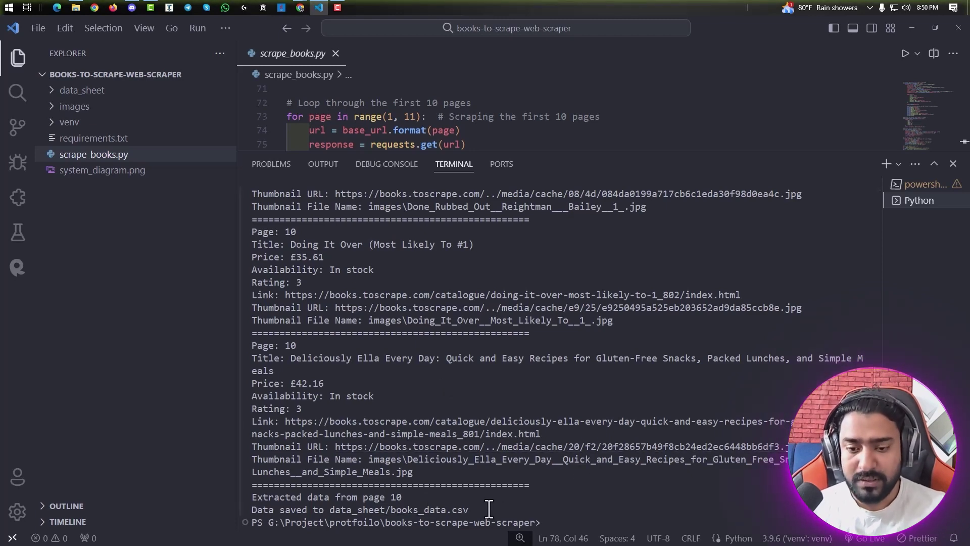
scroll(up, 3)
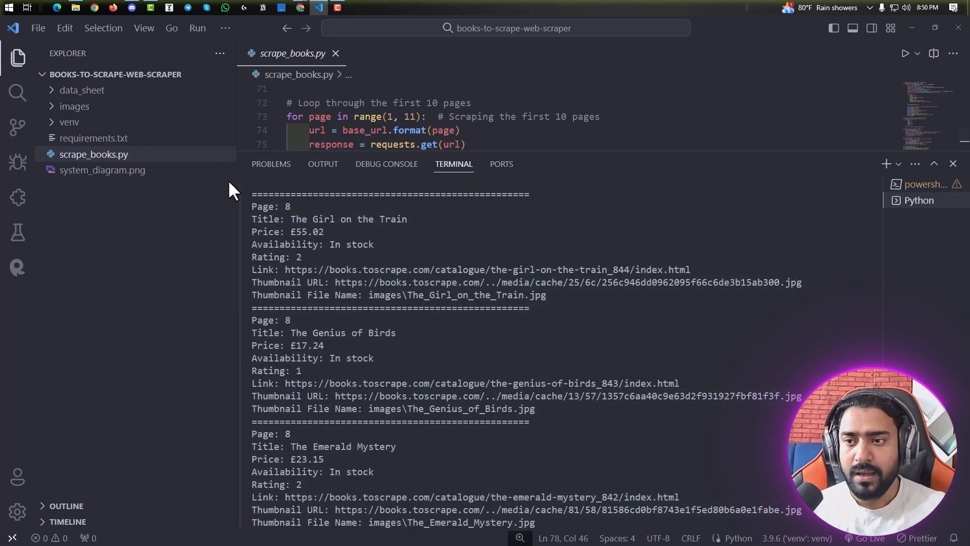
click(75, 8)
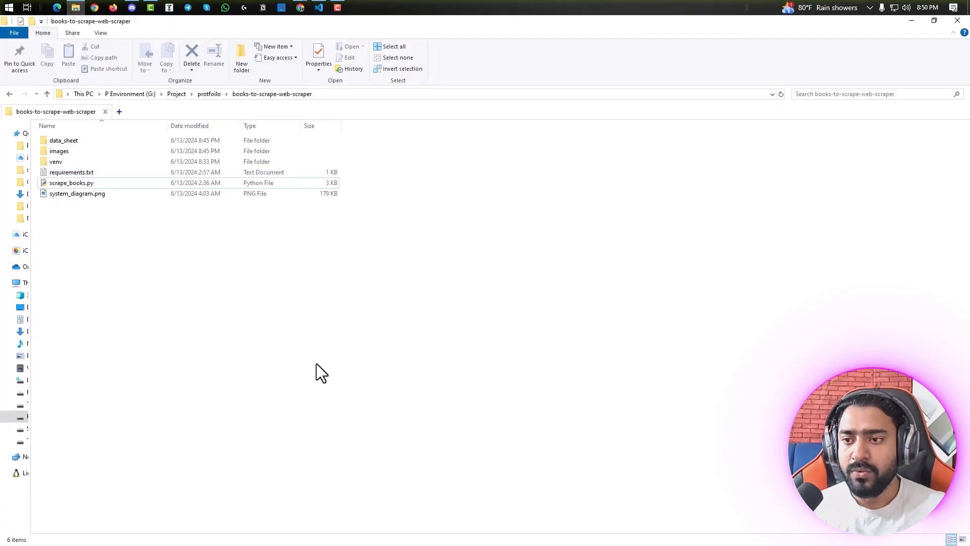
Open the data_sheet folder and launch books_data.csv in Excel.
click(63, 140)
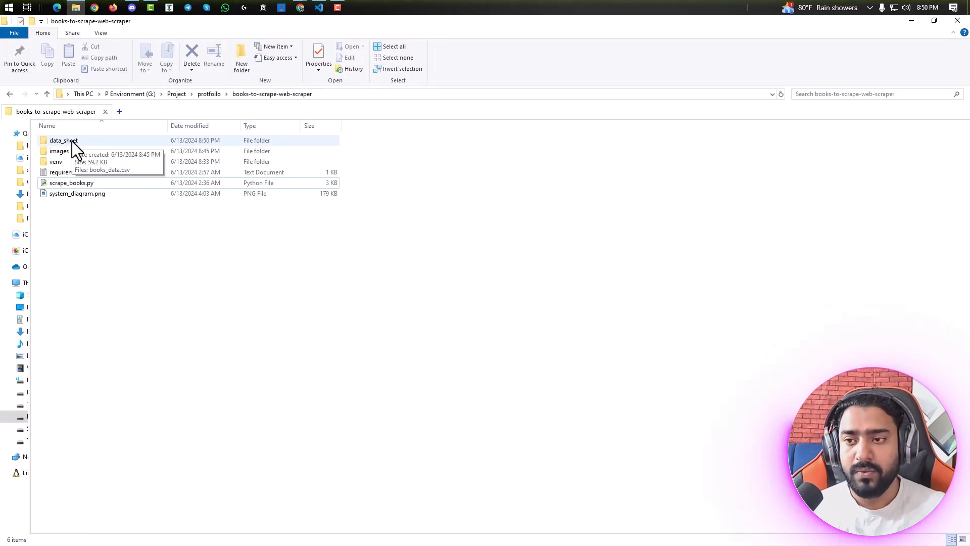
double_click(63, 140)
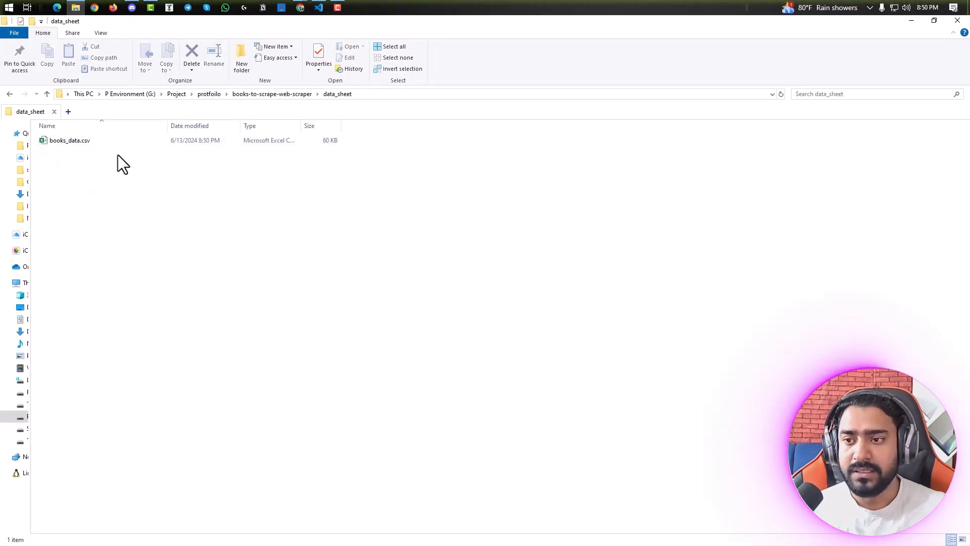
double_click(69, 140)
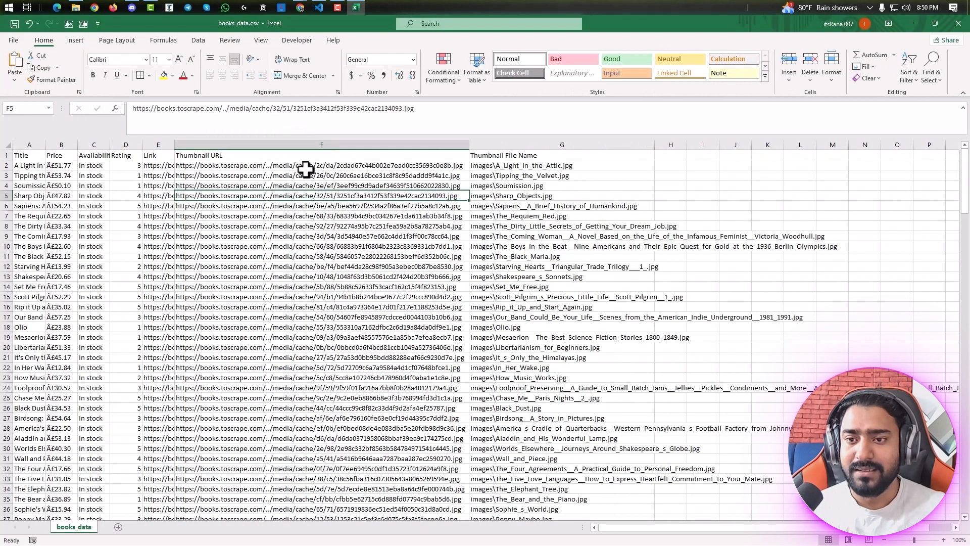
mouse_move(509, 213)
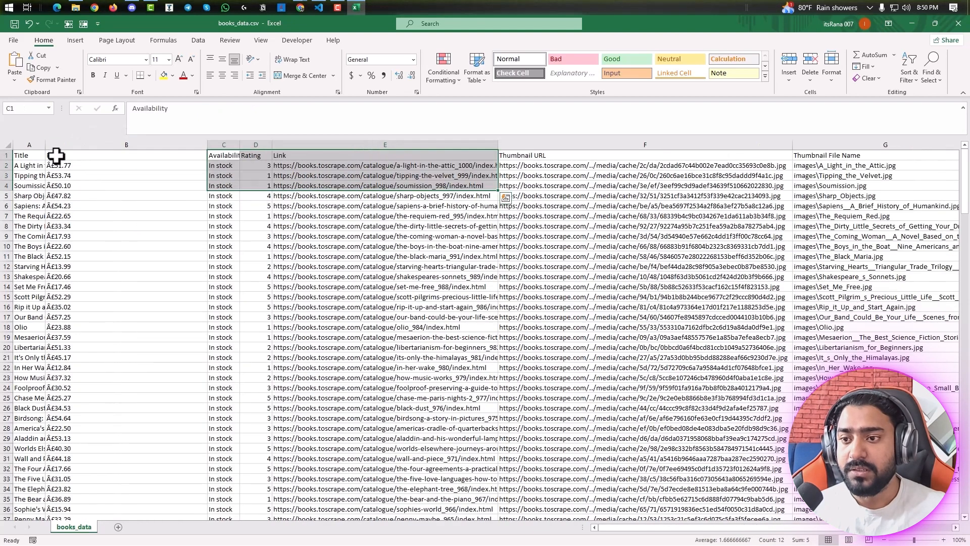
Scroll books_data.csv and jump to its last row of 200 books, then return to File Explorer.
scroll(down, 3)
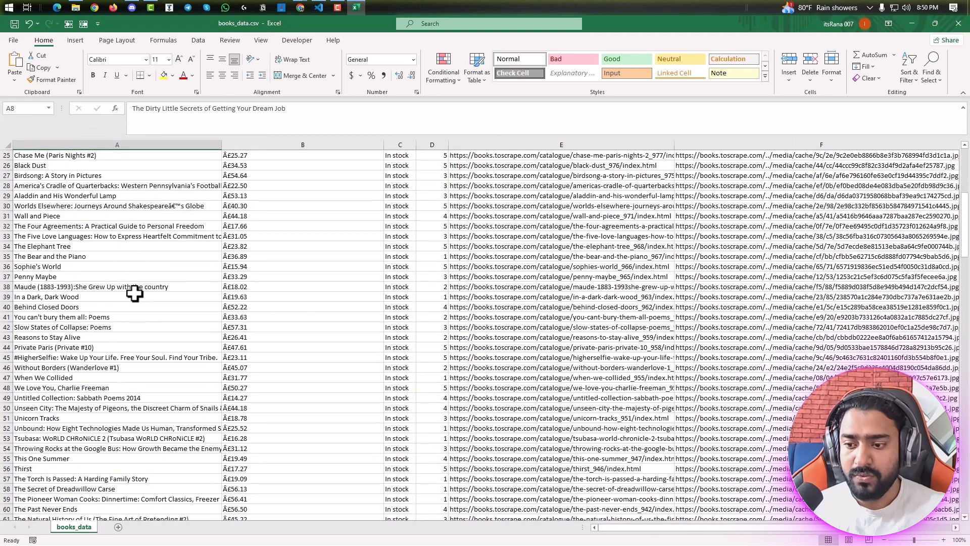
key(ctrl+End)
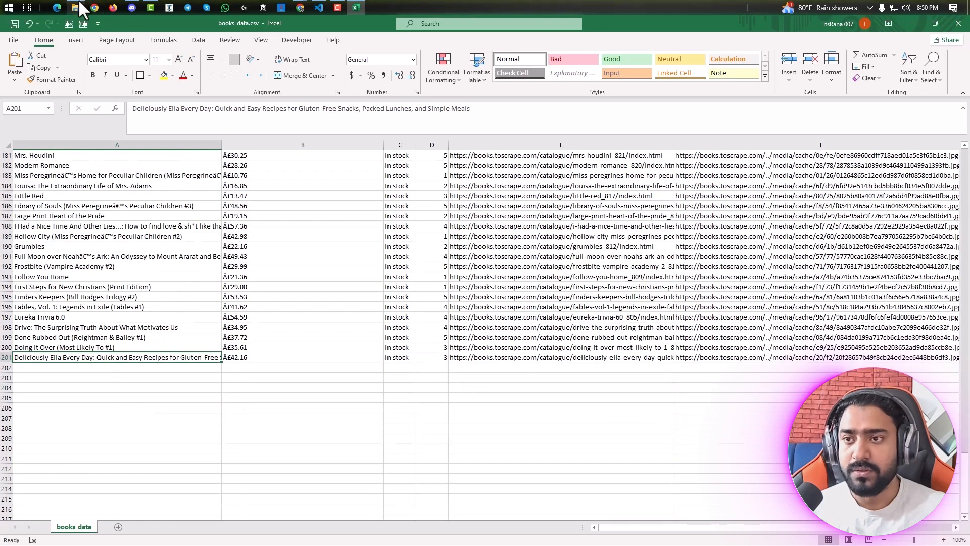
click(75, 8)
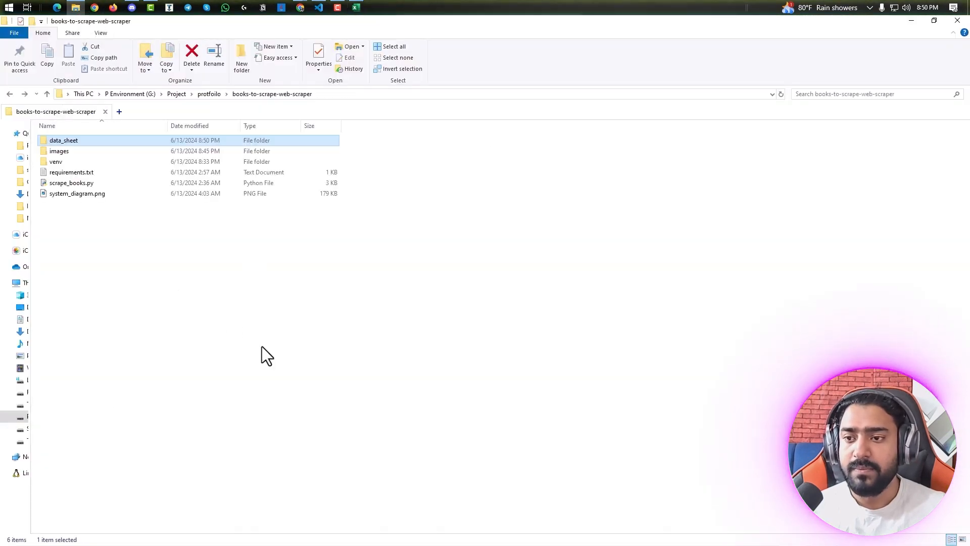
Open the images folder and scroll through the 200 cover thumbnails toward the end.
click(58, 151)
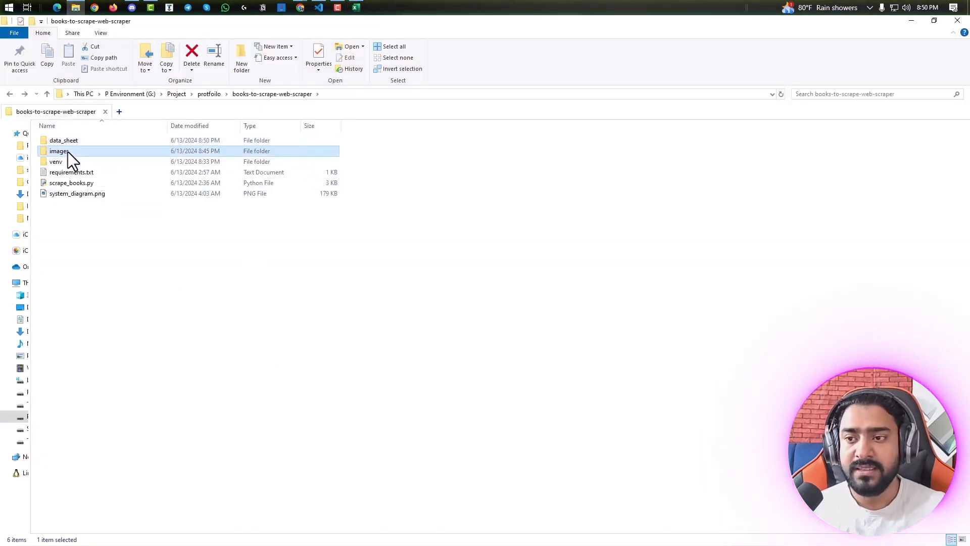
double_click(59, 151)
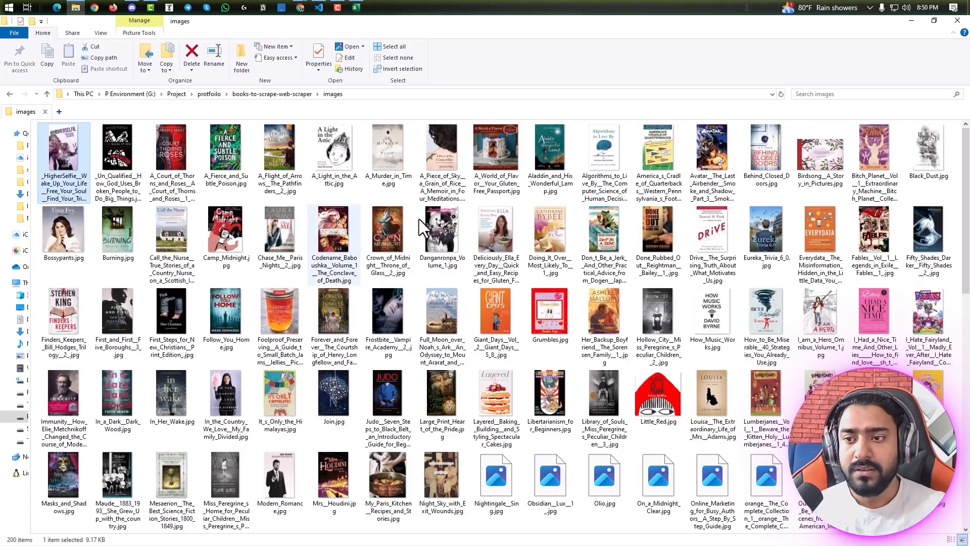
scroll(down, 3)
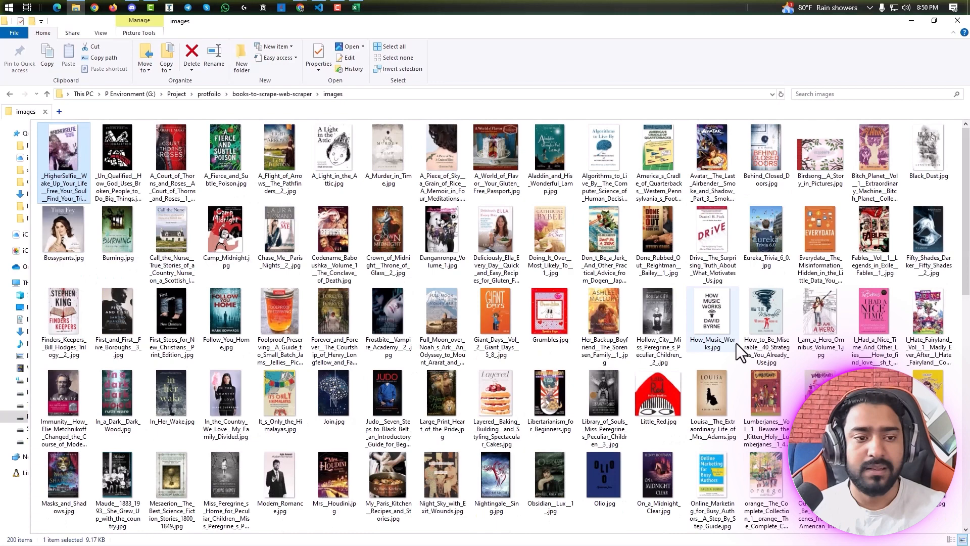
scroll(down, 3)
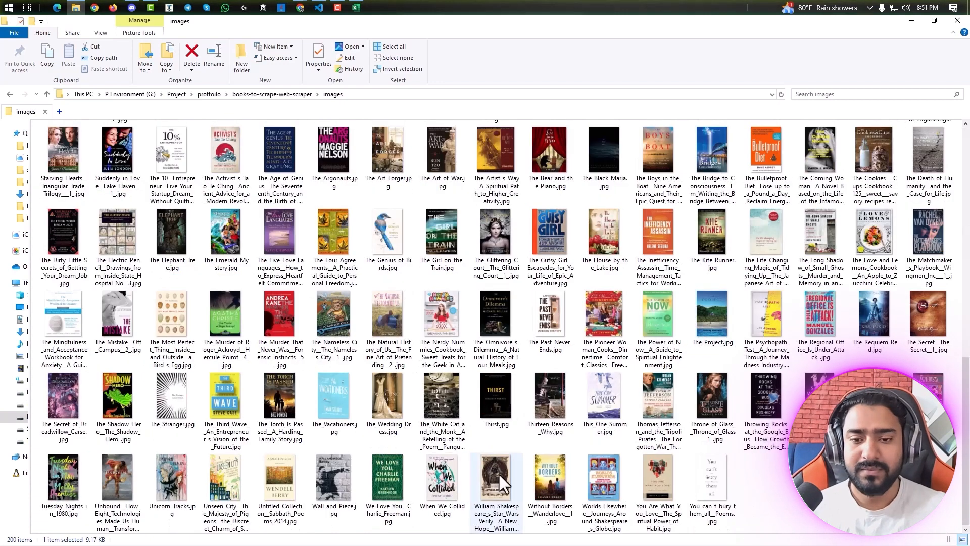
mouse_move(501, 479)
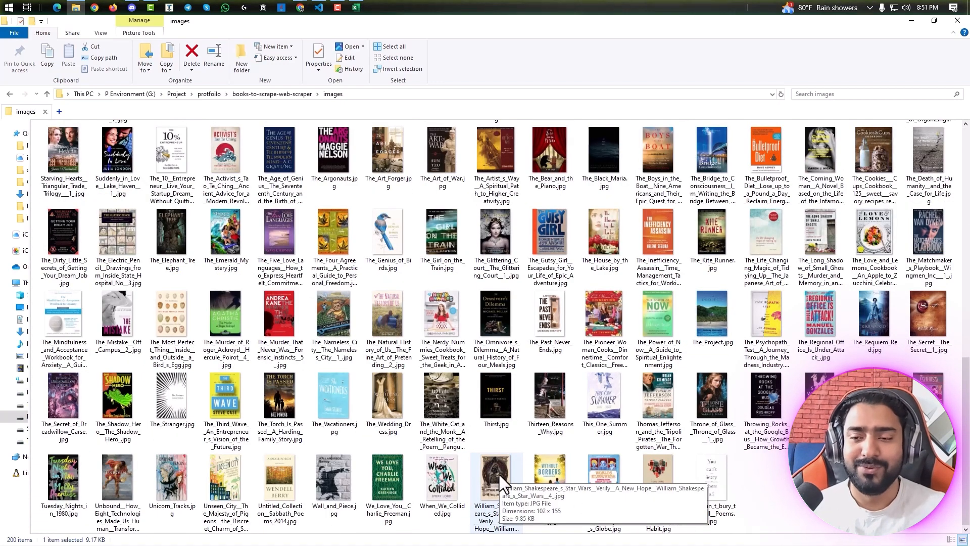
mouse_move(630, 461)
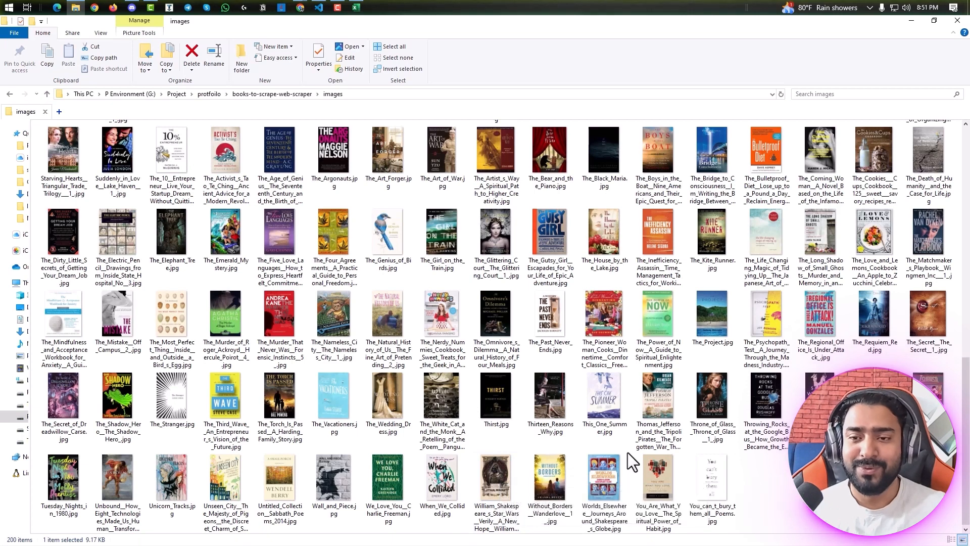